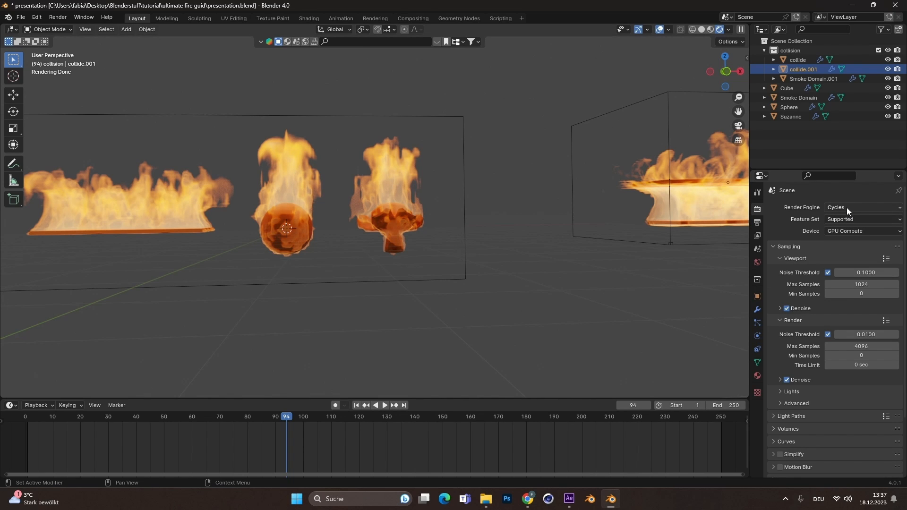
mouse_move(503, 261)
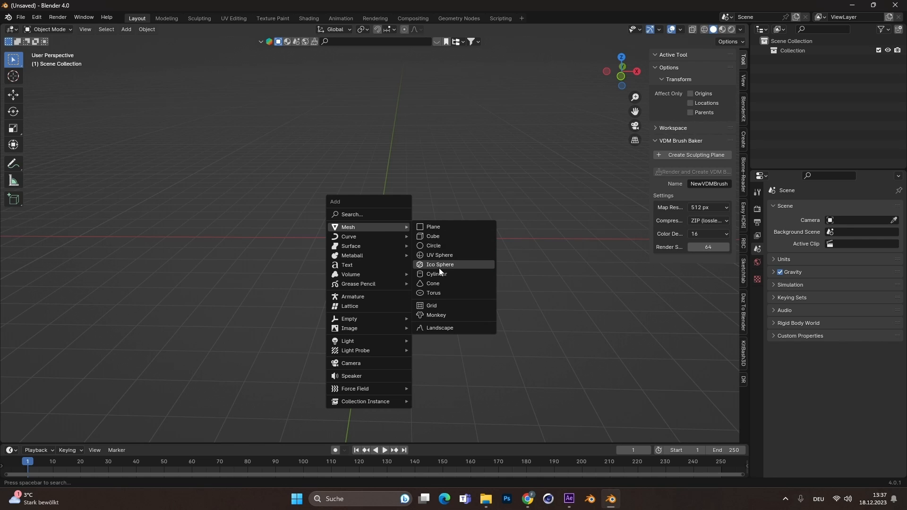
mouse_move(442, 318)
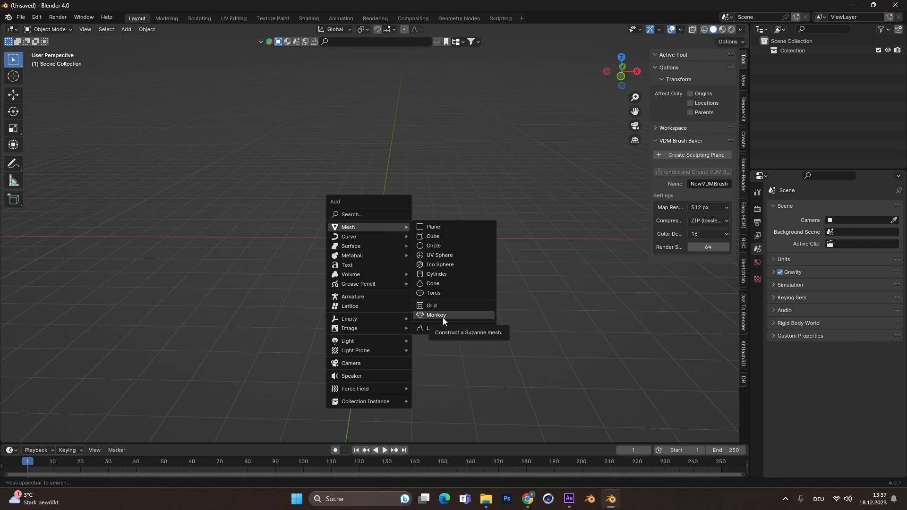
Step: Add a Suzanne monkey head mesh and reselect it for quick effects
click(435, 315)
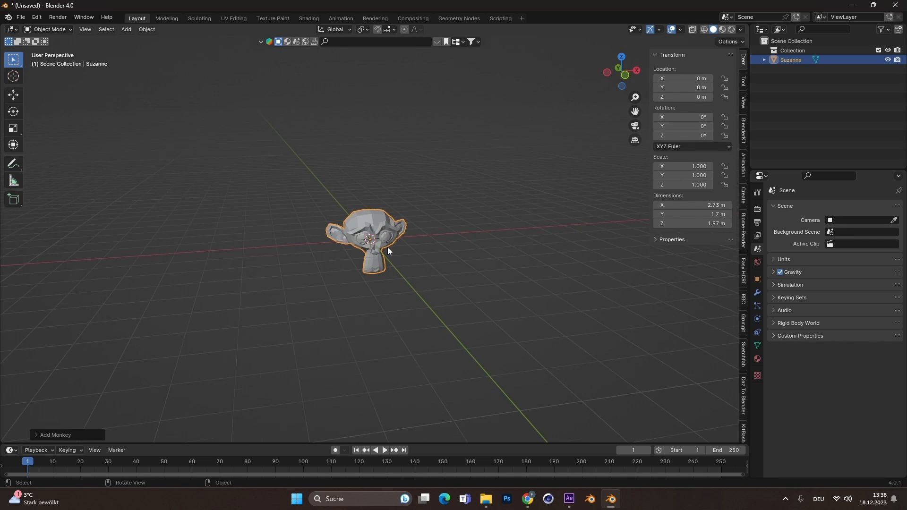
click(20, 17)
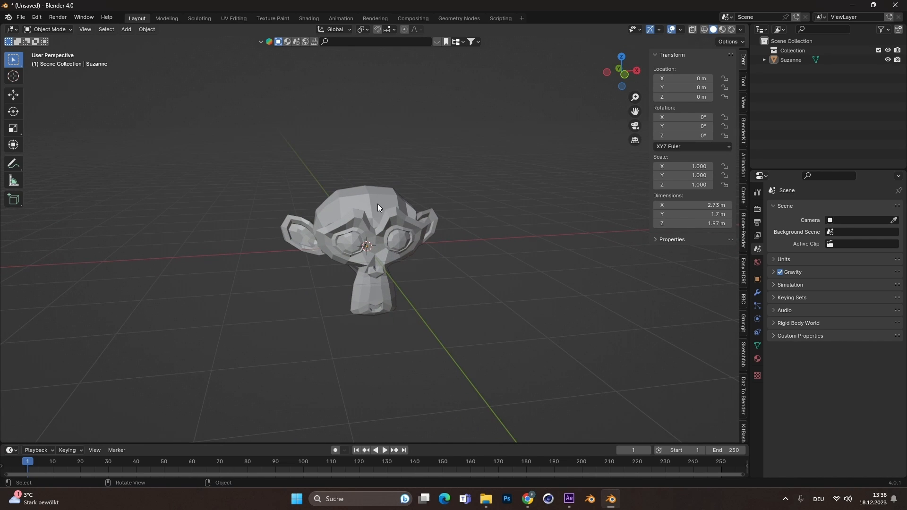
click(147, 29)
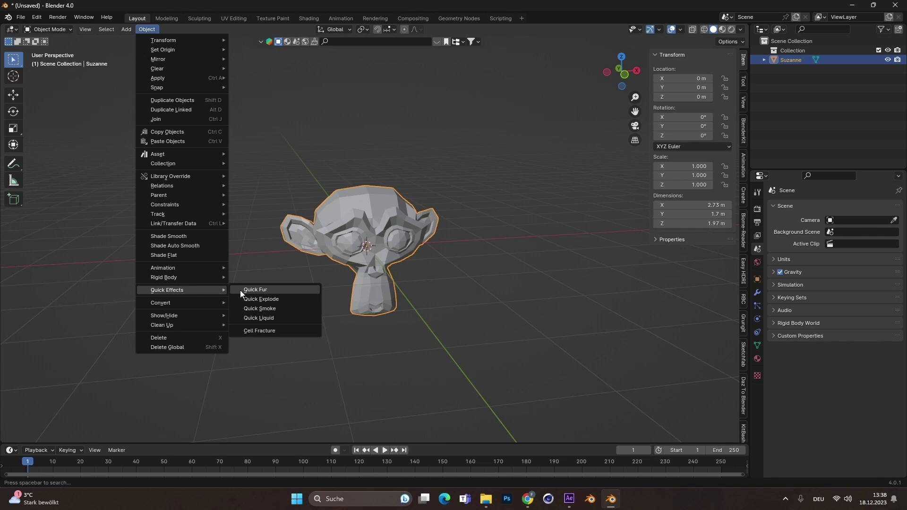
Step: Apply Quick Smoke to the monkey head and preview the billowing smoke
click(259, 310)
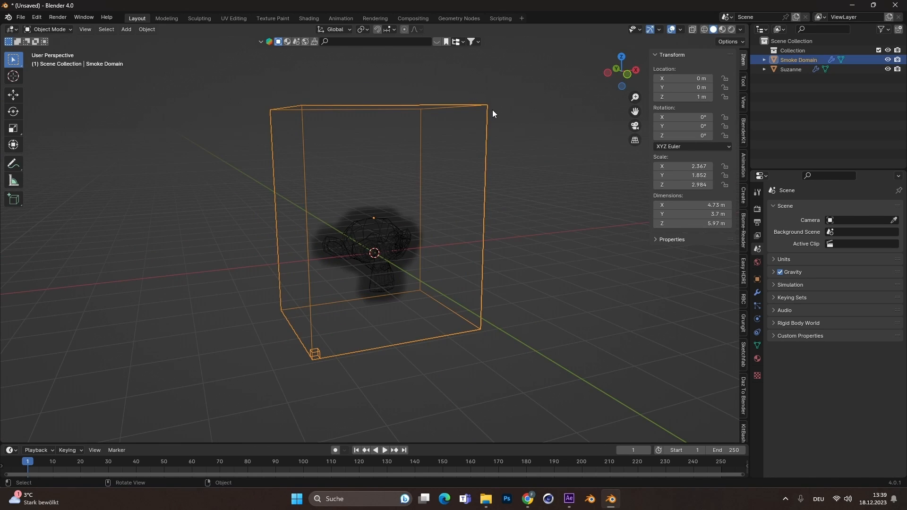
mouse_move(406, 128)
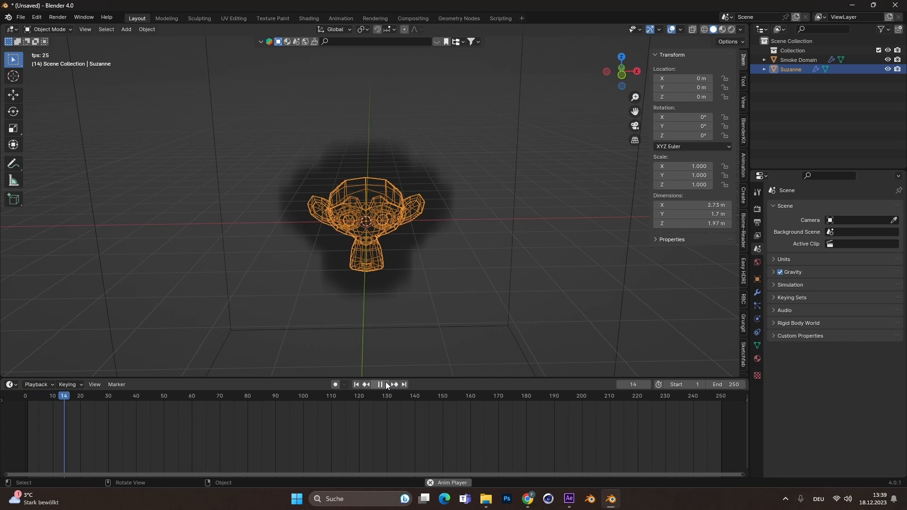
click(380, 387)
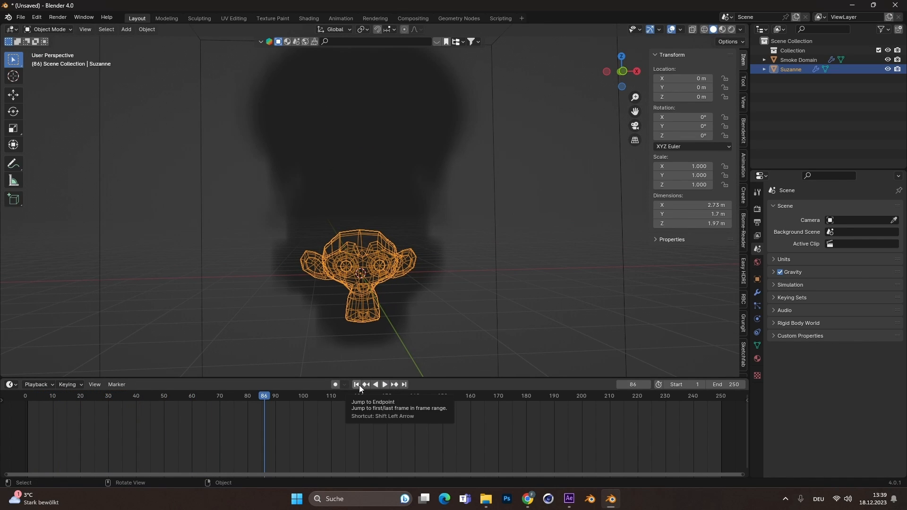
Step: Set the monkey's Flow Type to Fire with Fuel 2 and play the flames
click(356, 385)
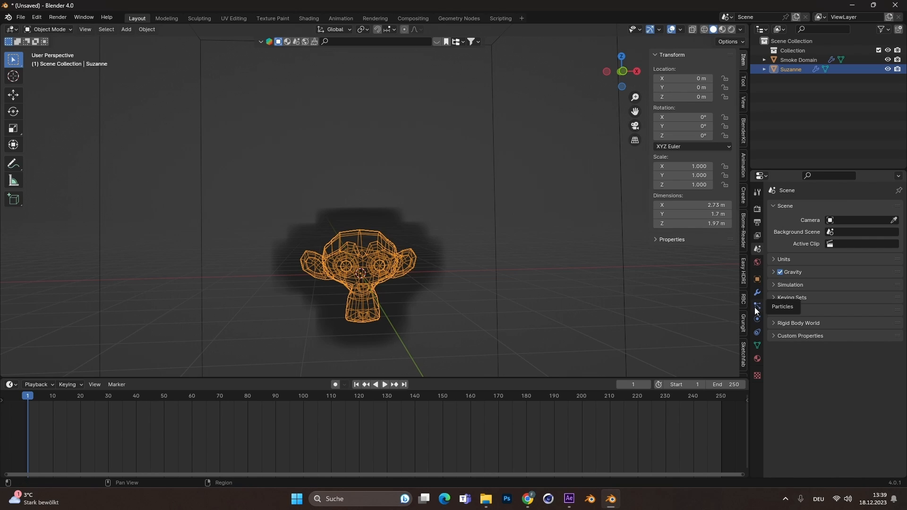
click(756, 305)
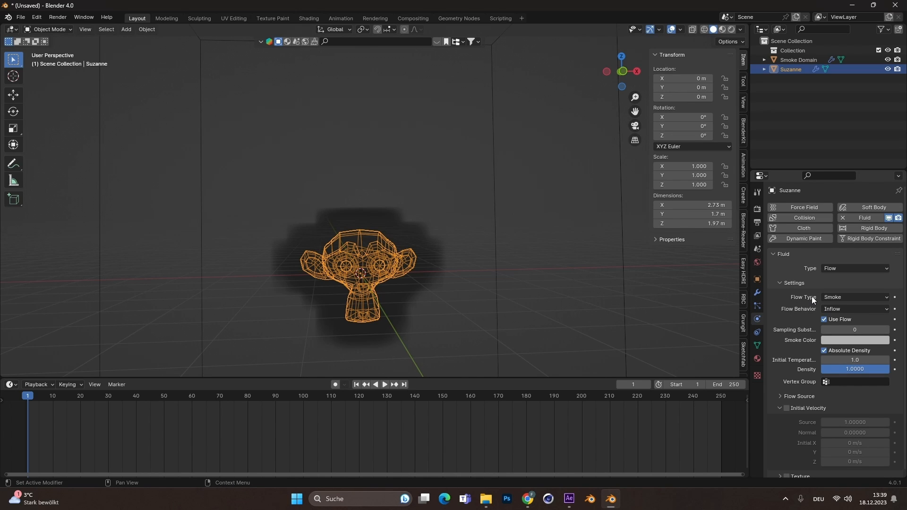
click(853, 297)
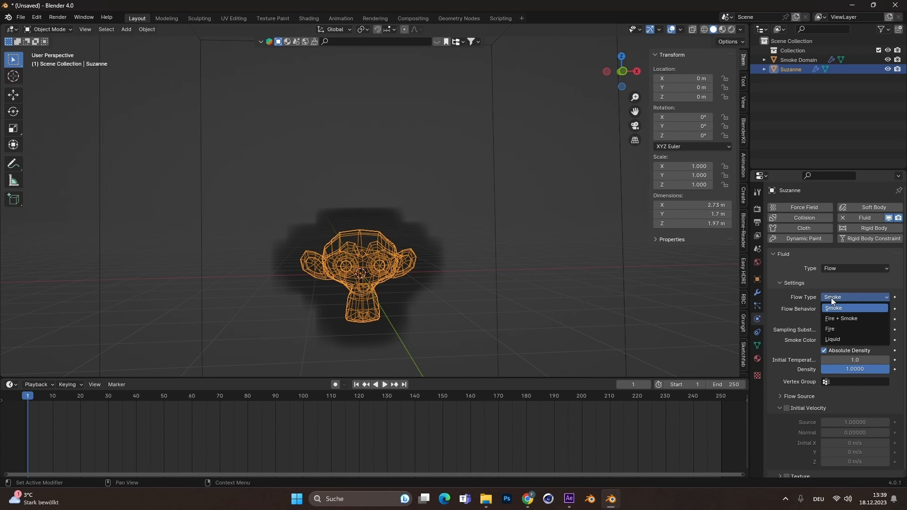
click(829, 330)
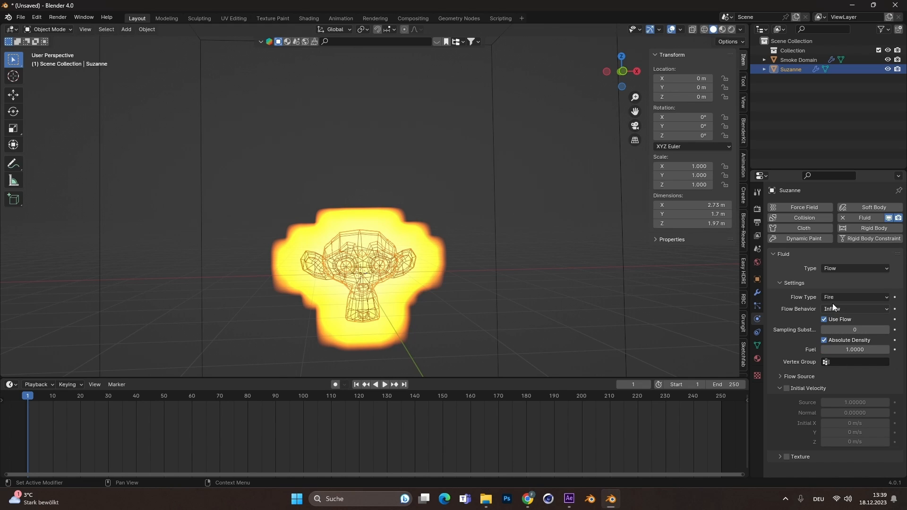
click(854, 296)
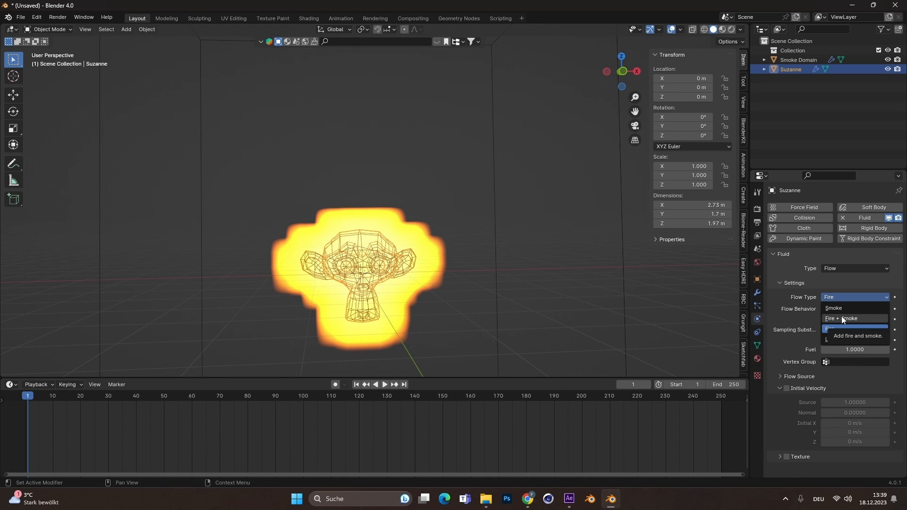
mouse_move(843, 328)
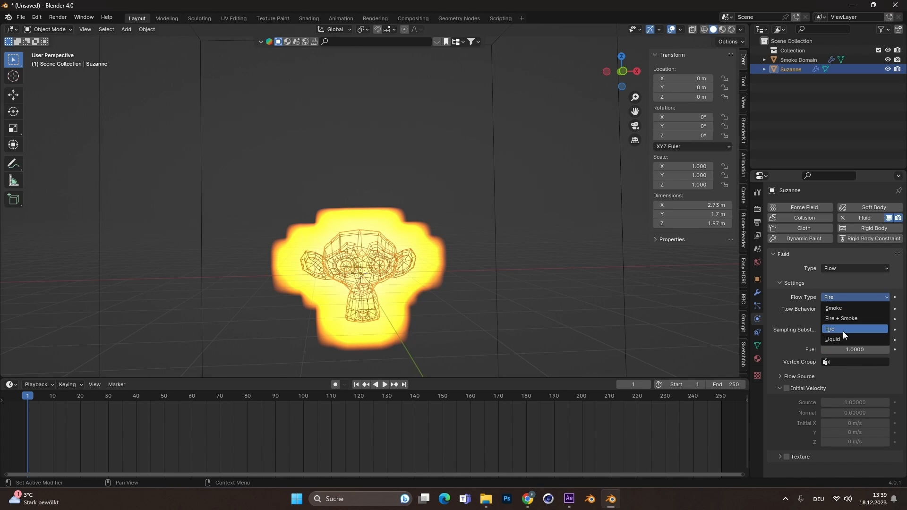
click(830, 328)
text(2)
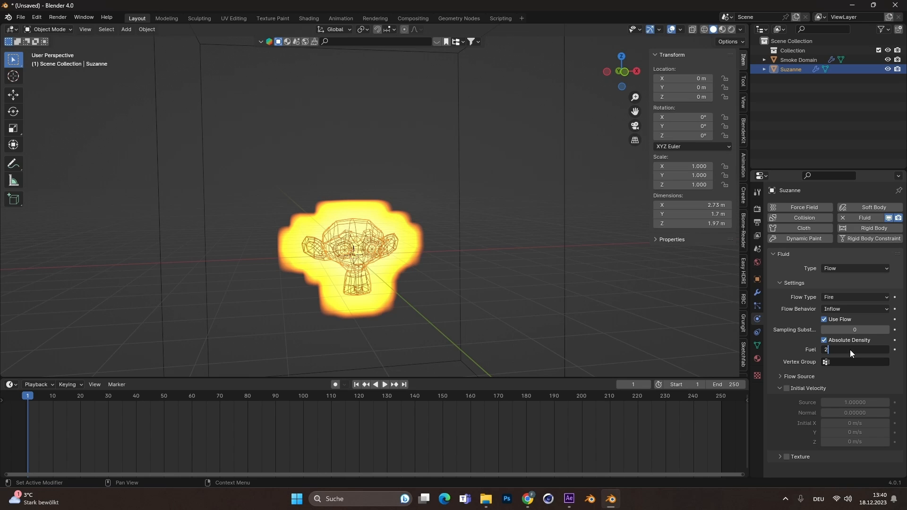
key(Return)
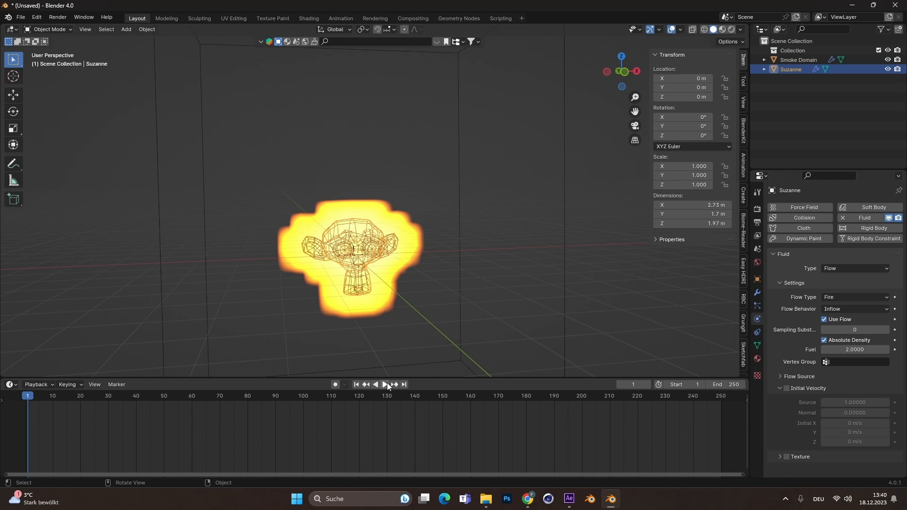
click(383, 385)
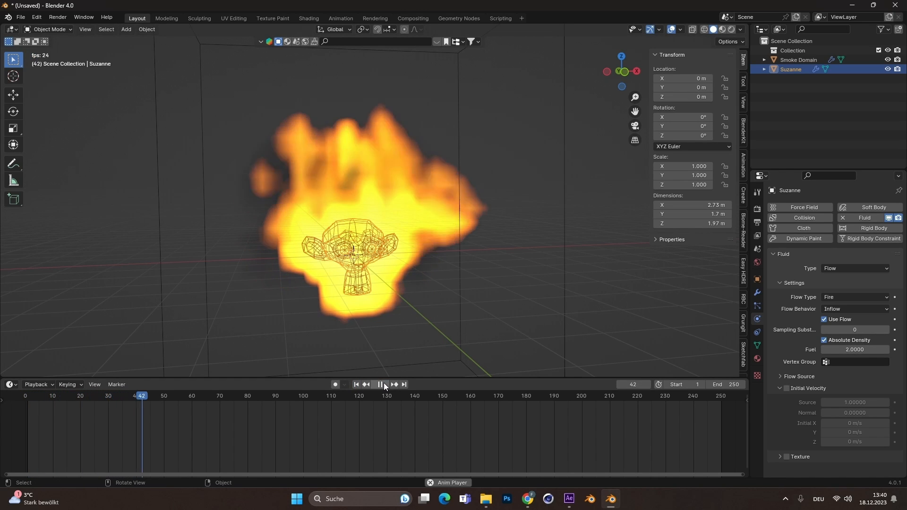
Step: Expand the monkey's Flow Source settings to adjust surface emission
click(380, 384)
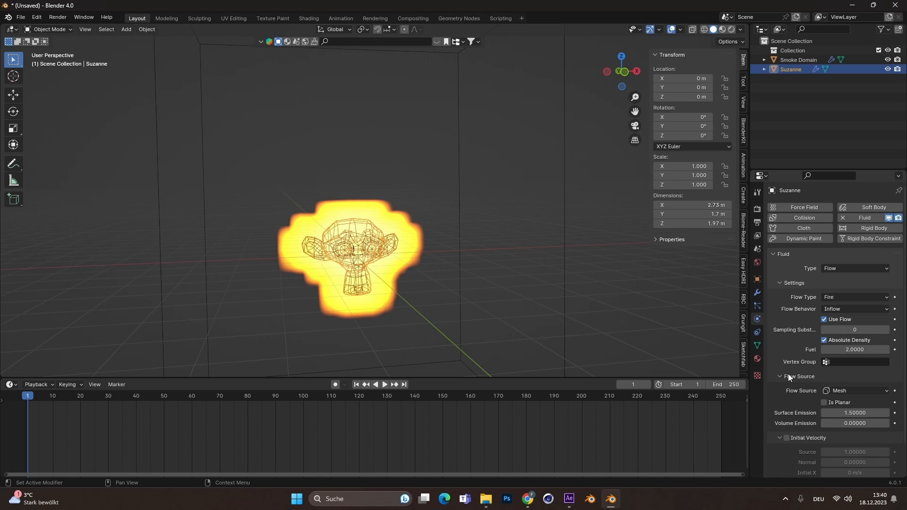
scroll(down, 3)
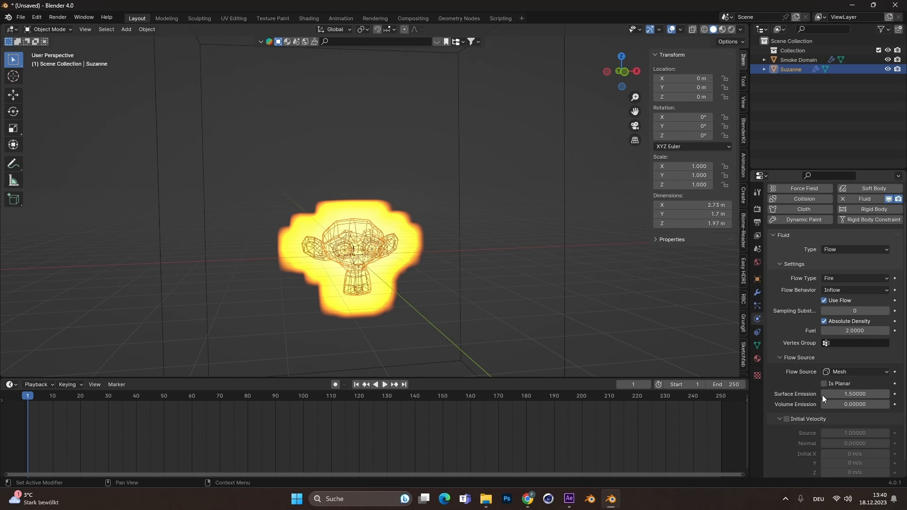
mouse_move(854, 393)
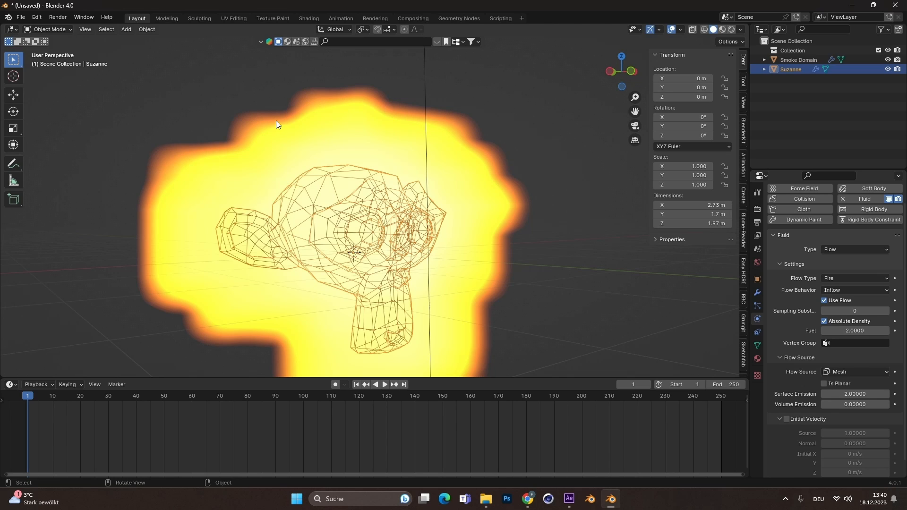
mouse_move(462, 163)
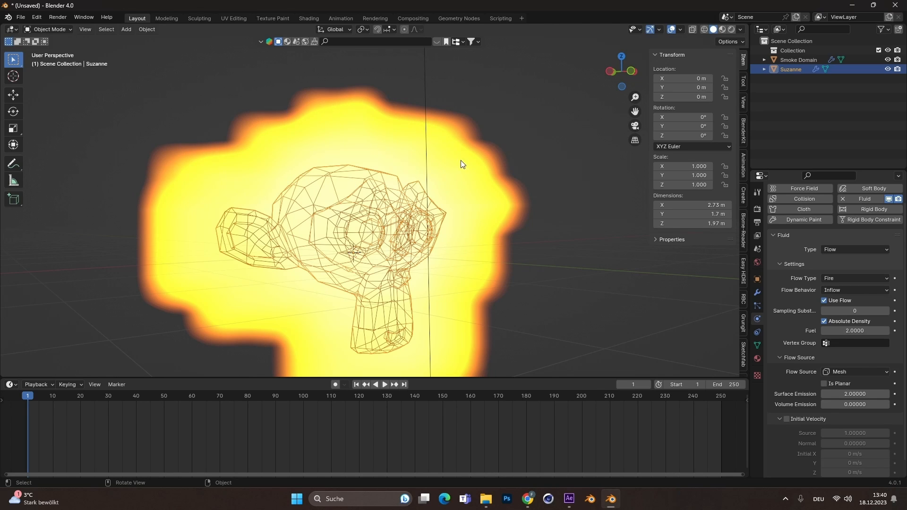
mouse_move(370, 256)
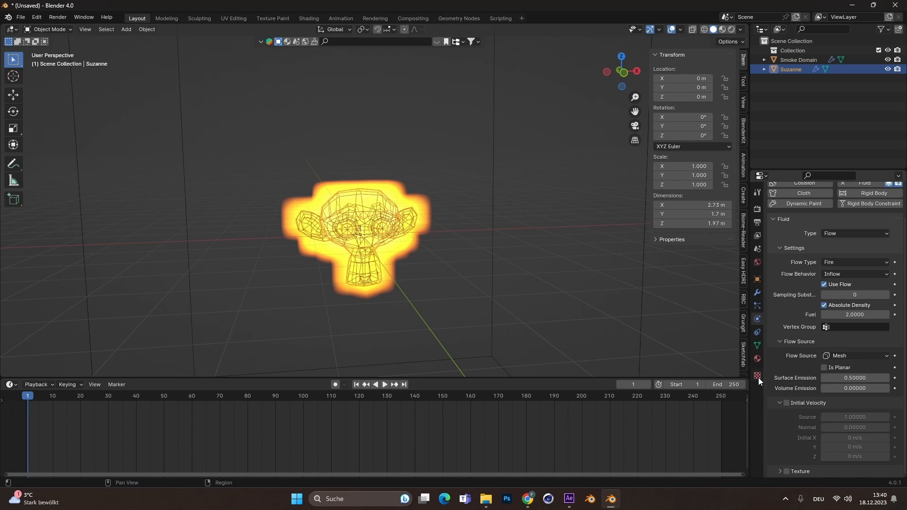
Step: Create a Clouds texture (size 0.10, contrast 5) and use it for the fire flow
click(757, 375)
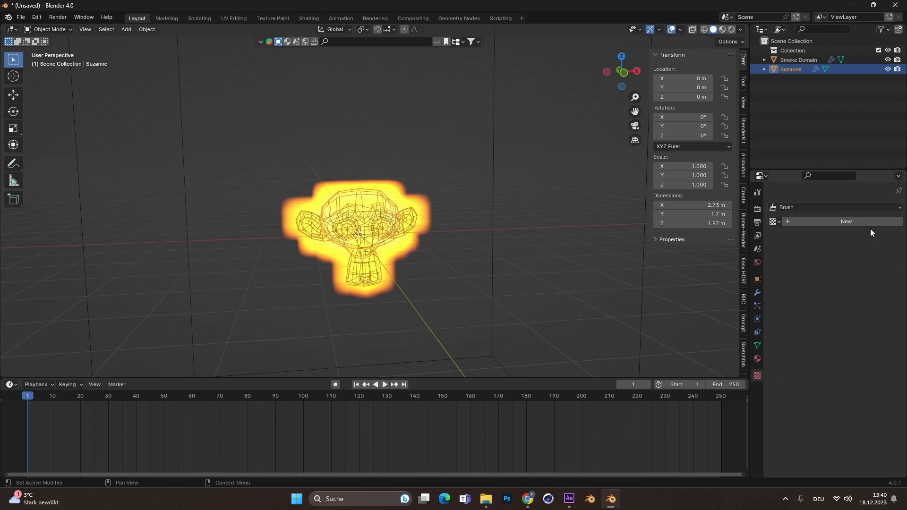
click(850, 235)
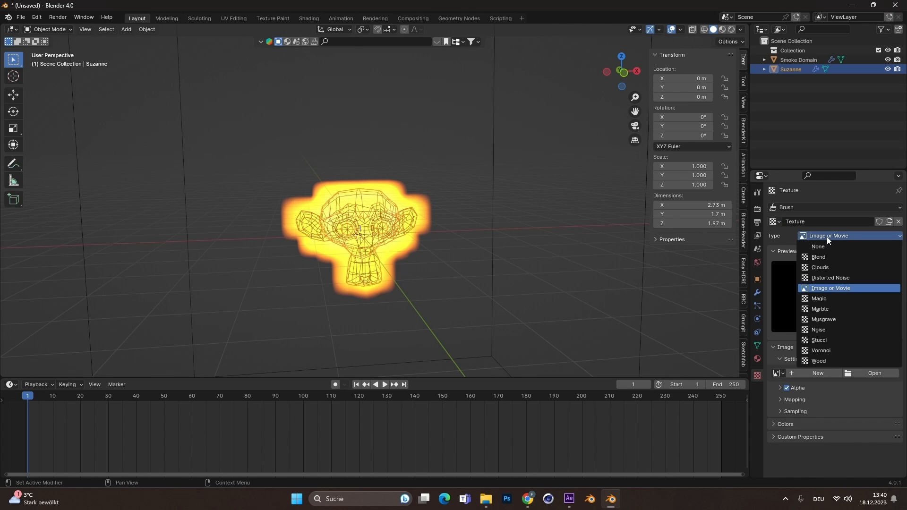
click(819, 267)
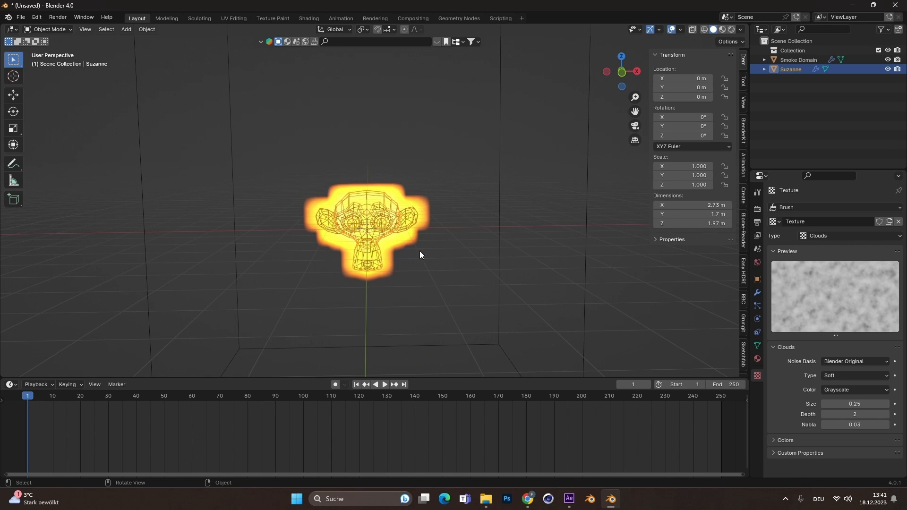
mouse_move(402, 241)
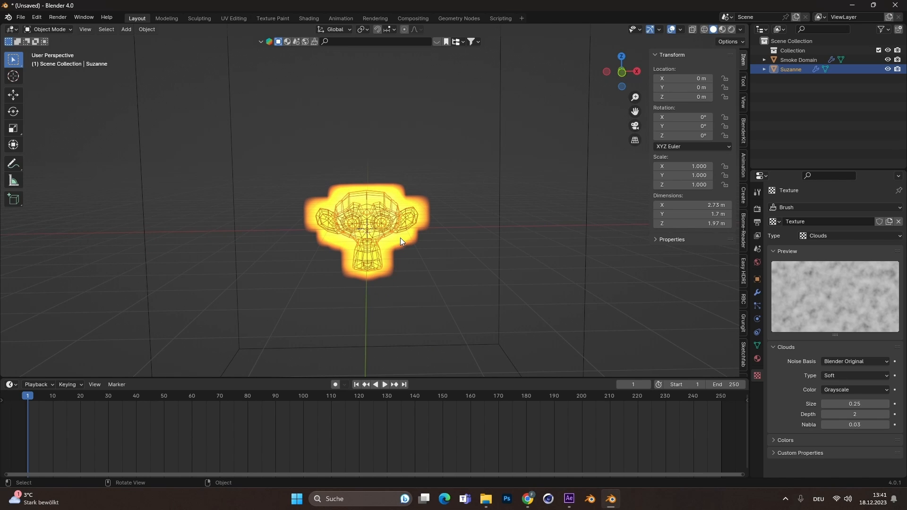
mouse_move(435, 220)
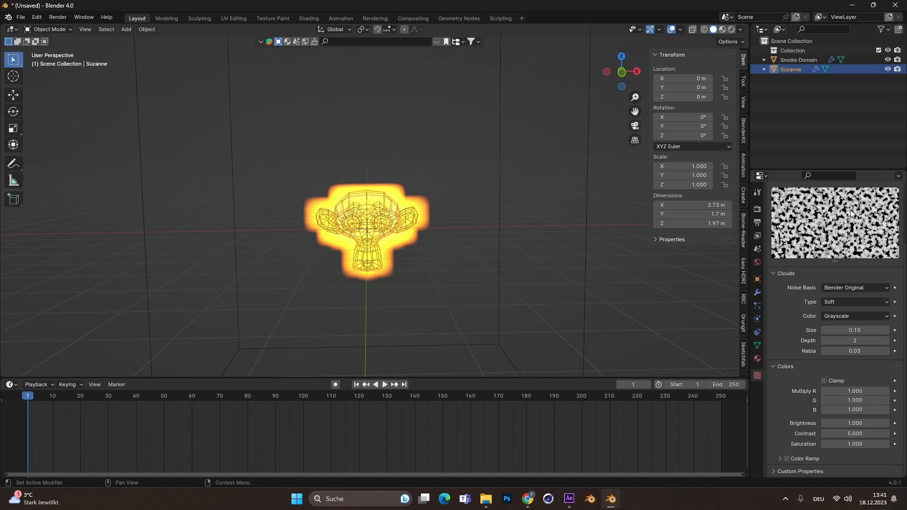
click(755, 318)
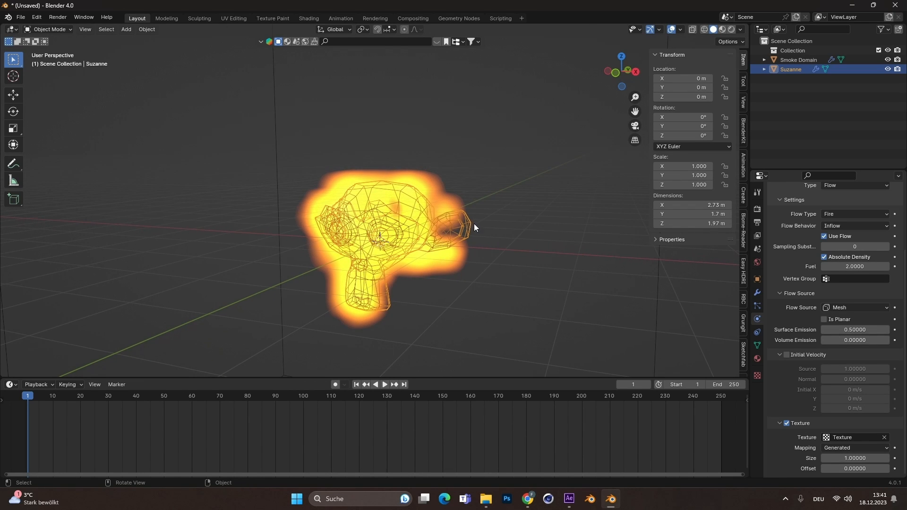
Step: Pause the textured fire preview and rewind to frame 1
click(385, 384)
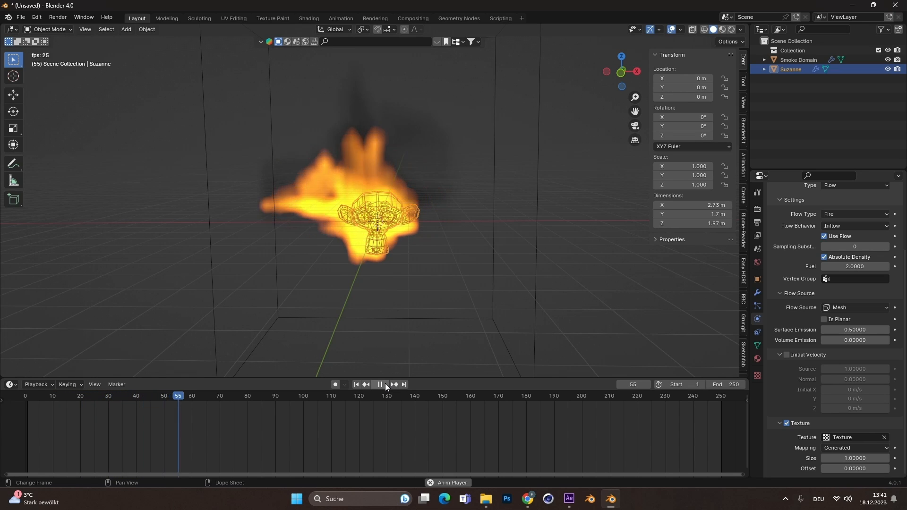
click(379, 384)
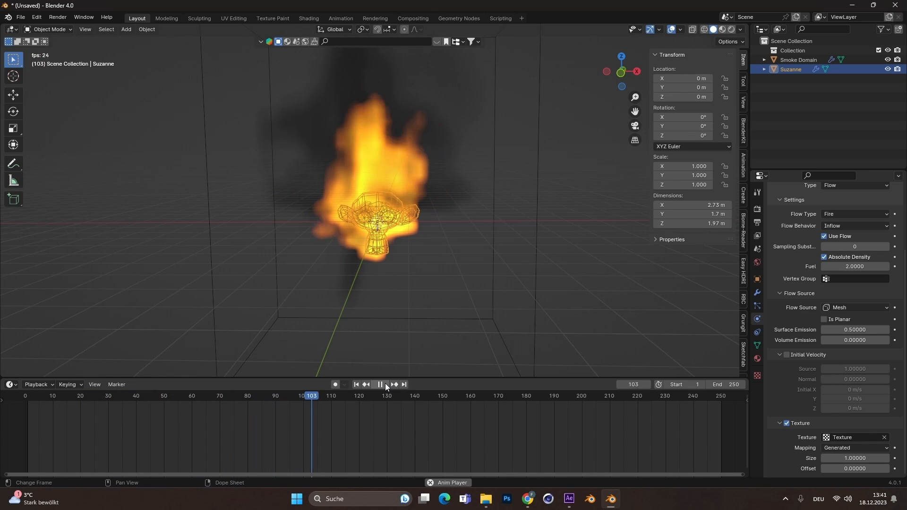
click(379, 384)
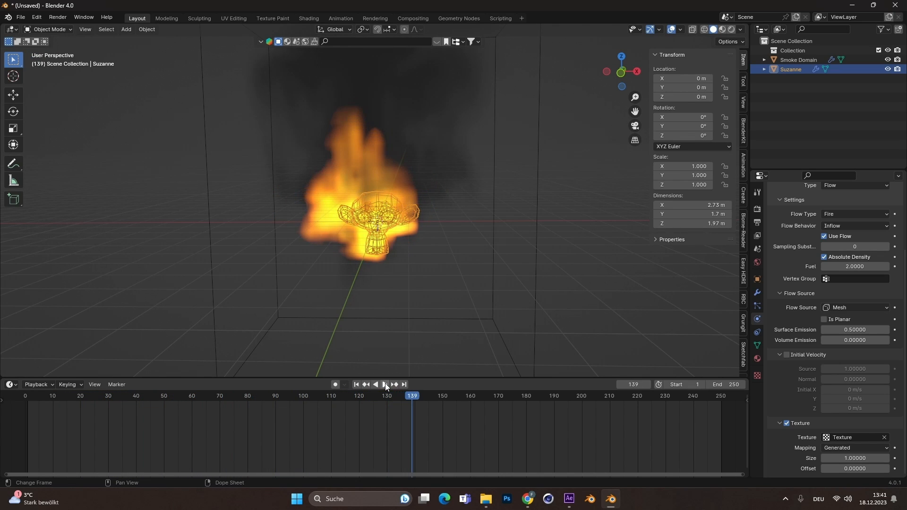
click(356, 384)
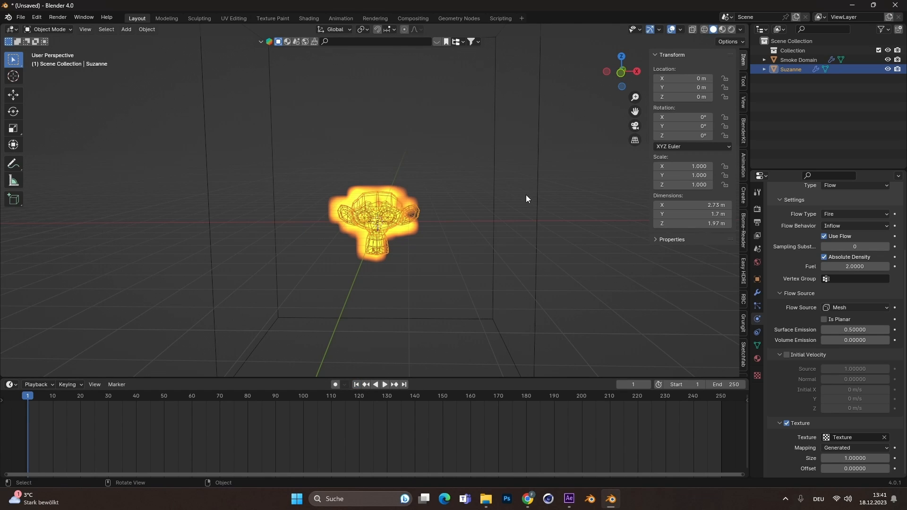
Step: Select the Smoke Domain and try resolution divisions of 256, then 128
click(799, 60)
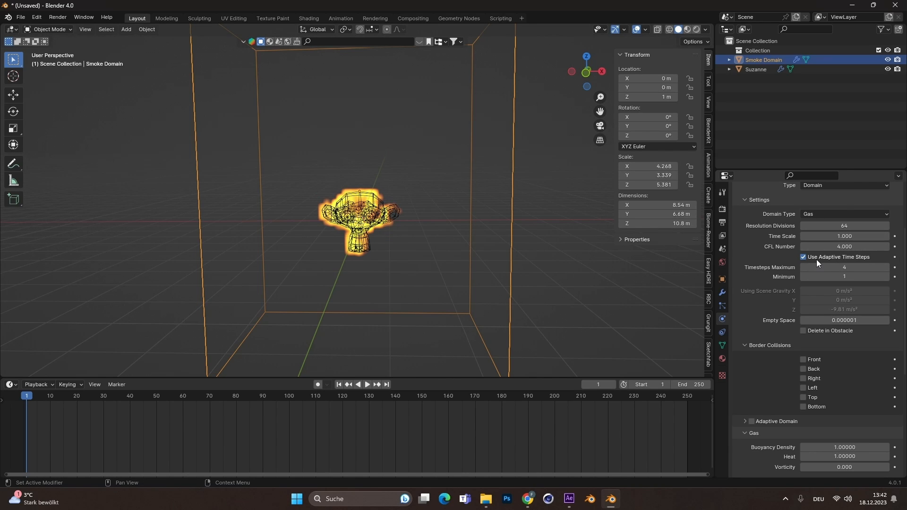
click(366, 384)
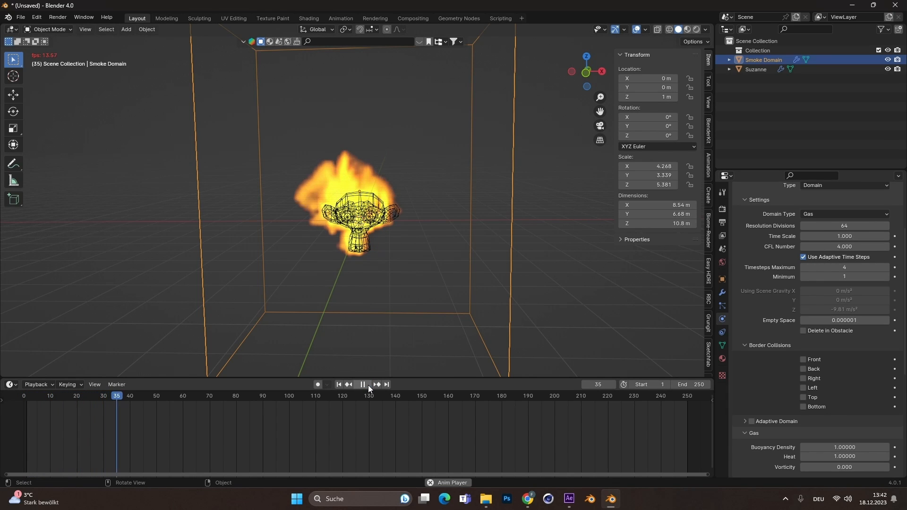
click(362, 384)
text(128)
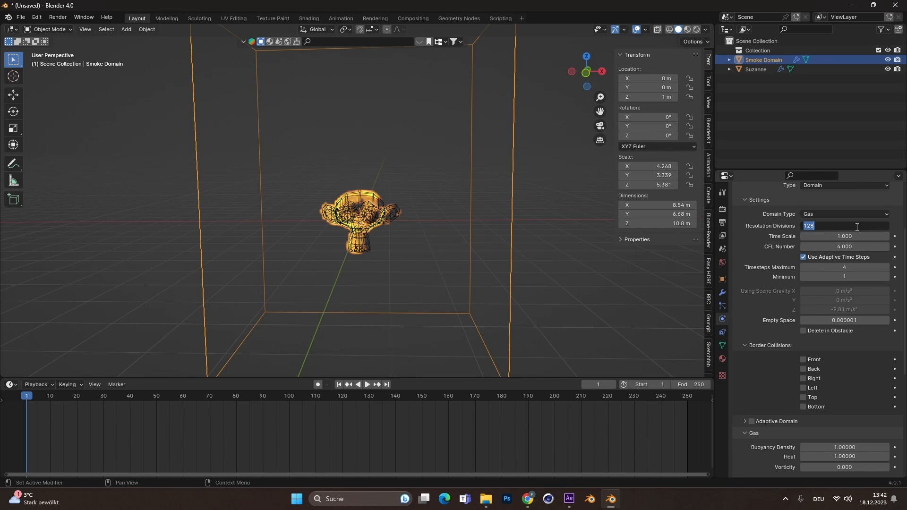
text(256)
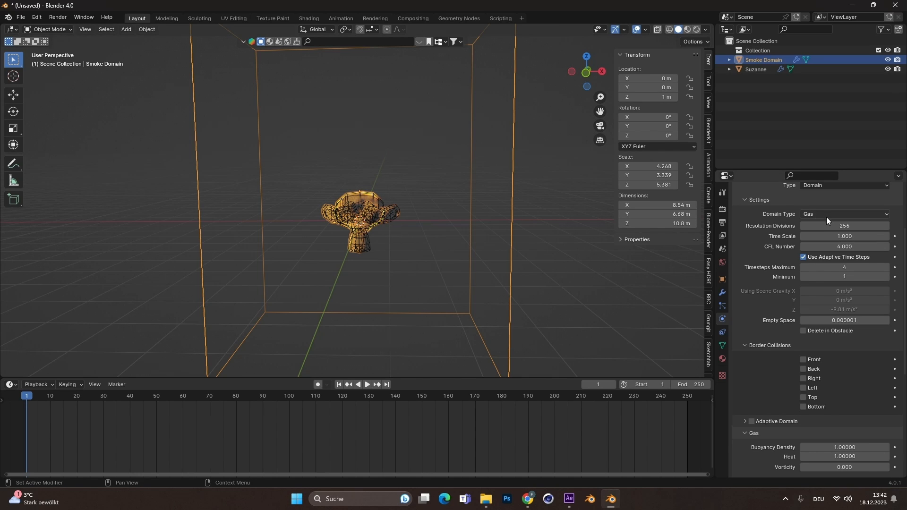
mouse_move(844, 226)
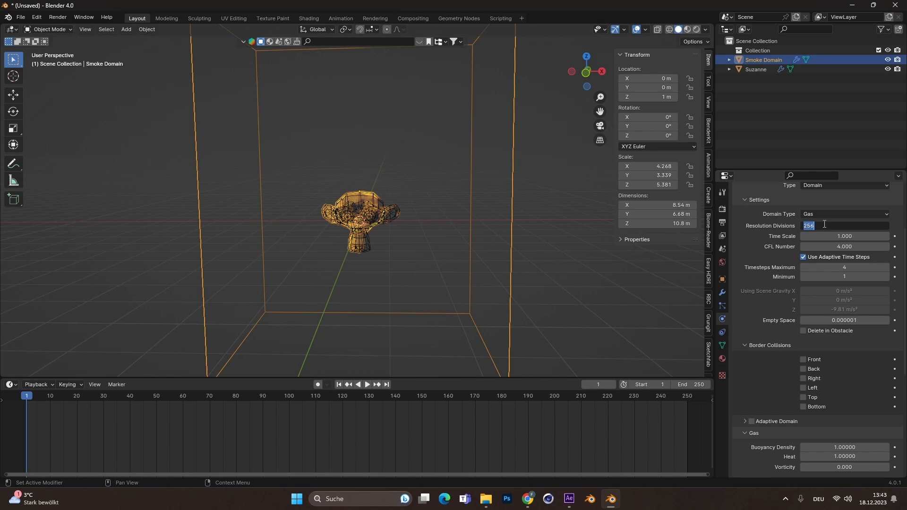
text(128)
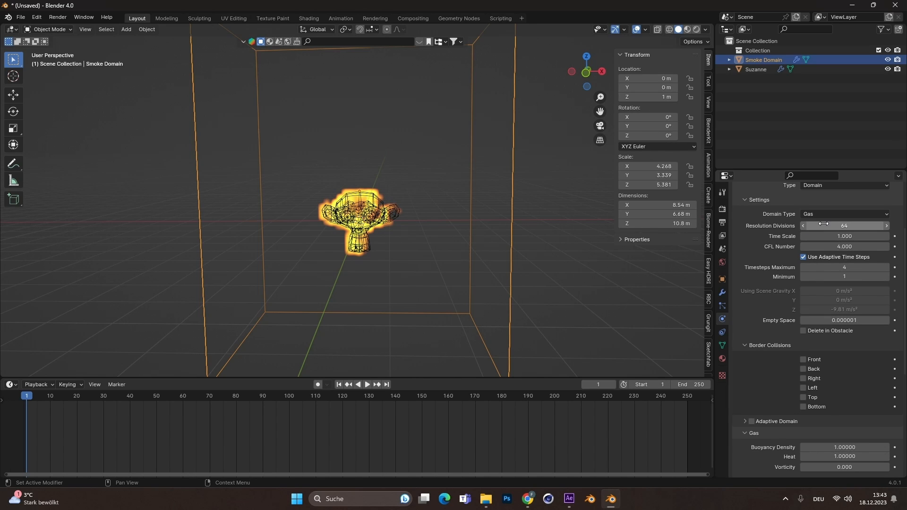
Step: Expand the domain's Fire settings, set Reaction Speed 2 and preview it
scroll(down, 3)
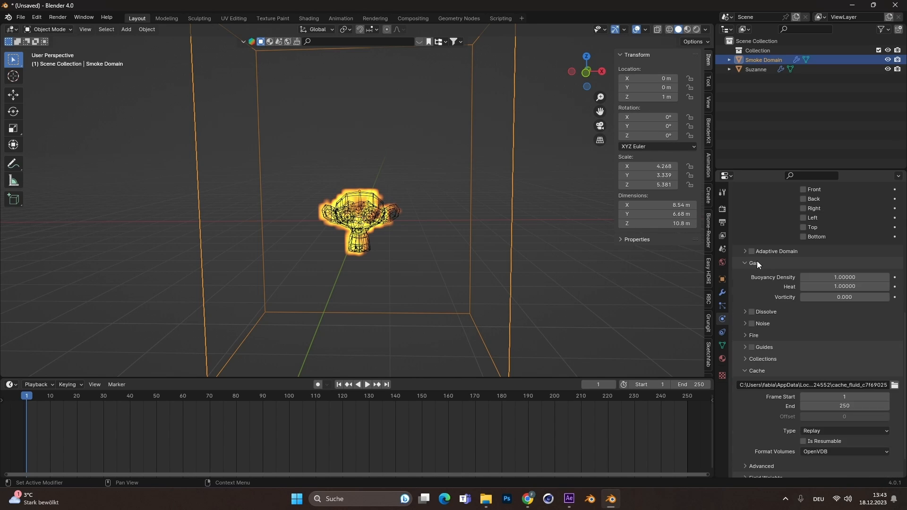
click(752, 335)
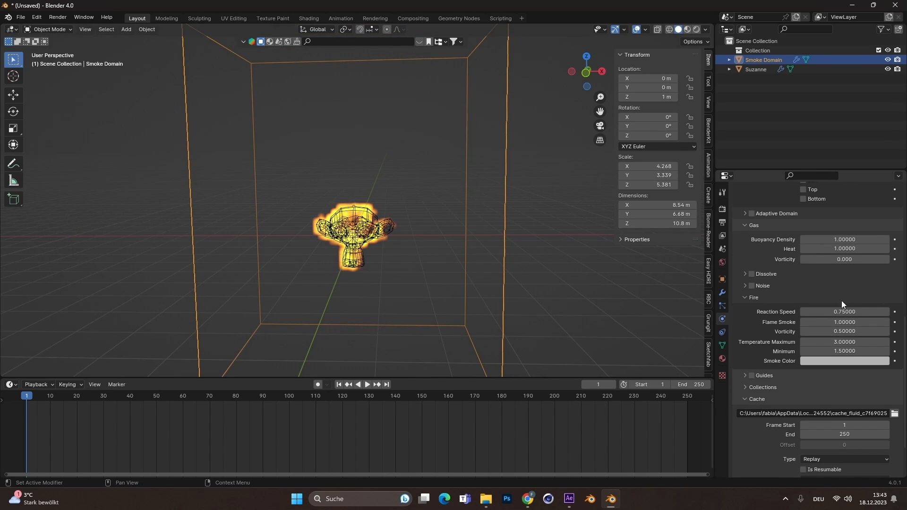
mouse_move(843, 312)
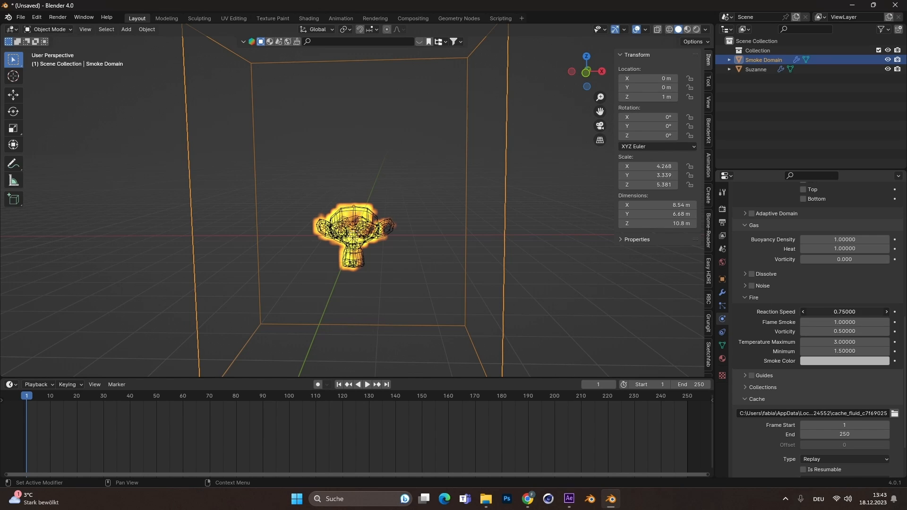
click(844, 311)
text(2.00000)
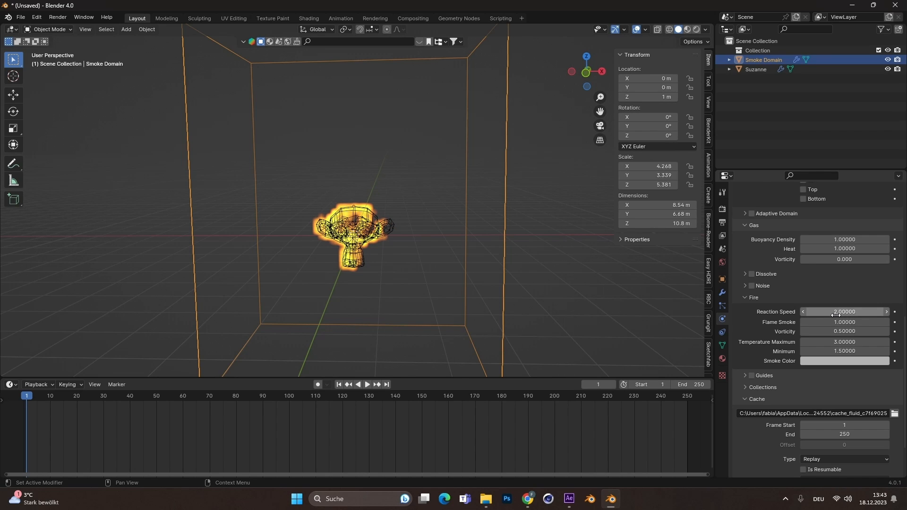
click(367, 385)
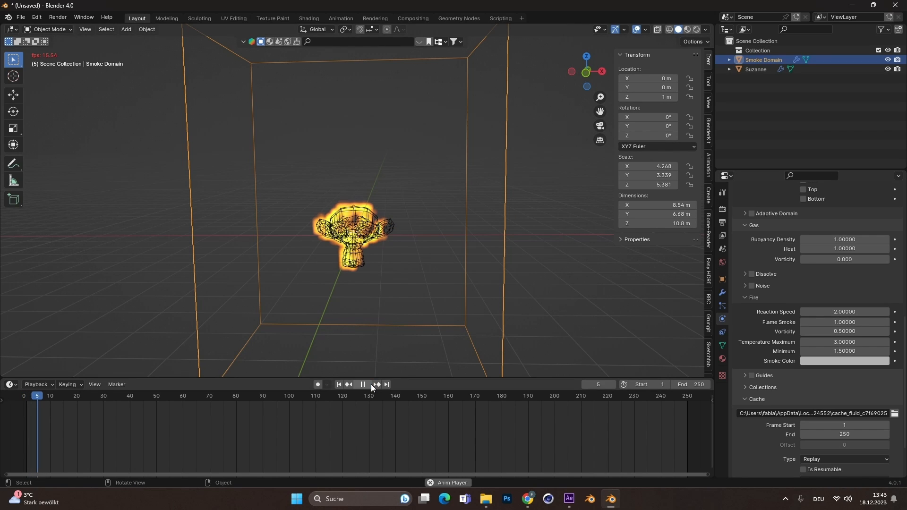
click(363, 384)
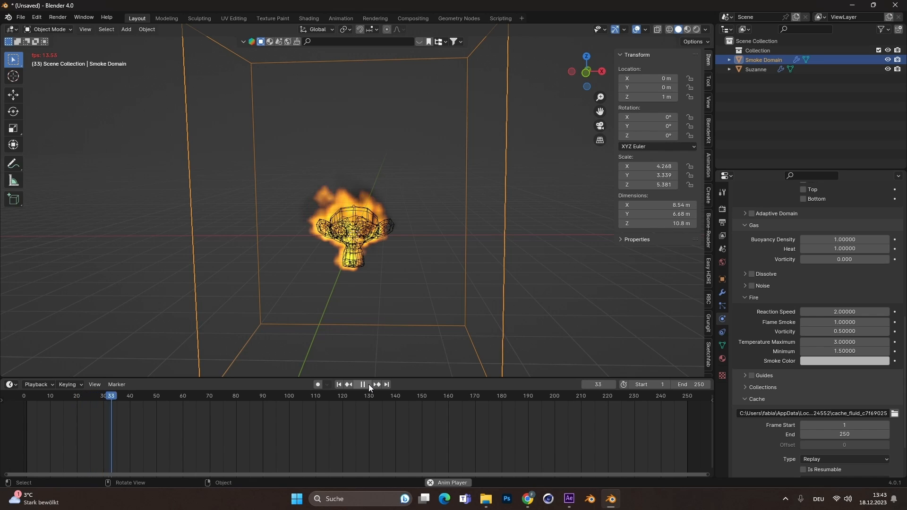
click(361, 384)
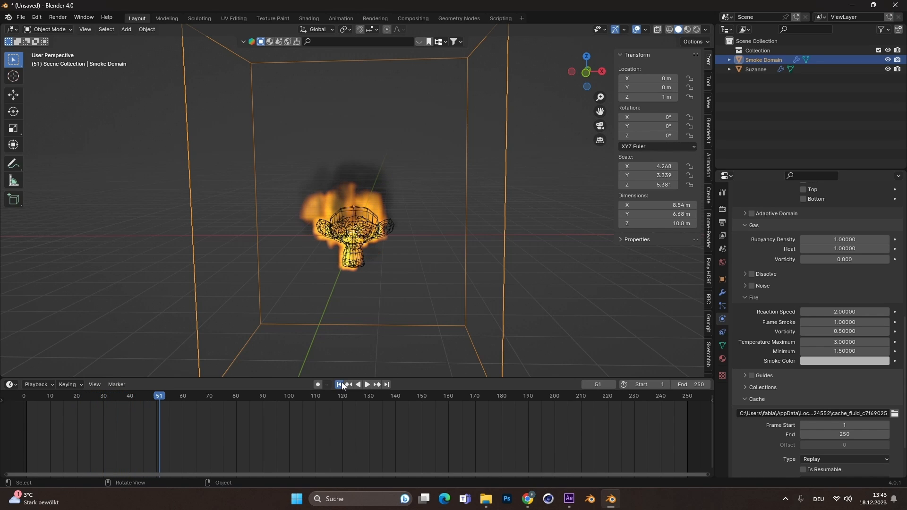
click(339, 384)
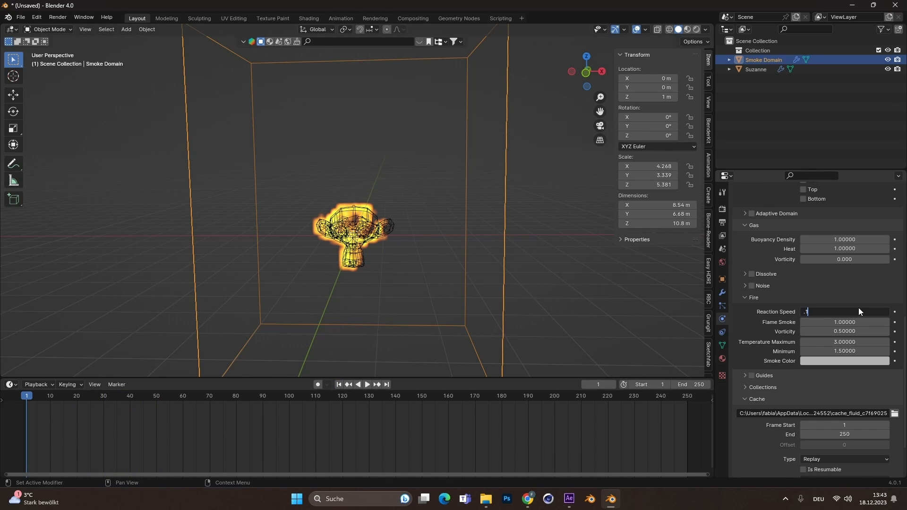
Step: Preview the taller flames with Reaction Speed 0.1 and rewind to frame 1
click(367, 384)
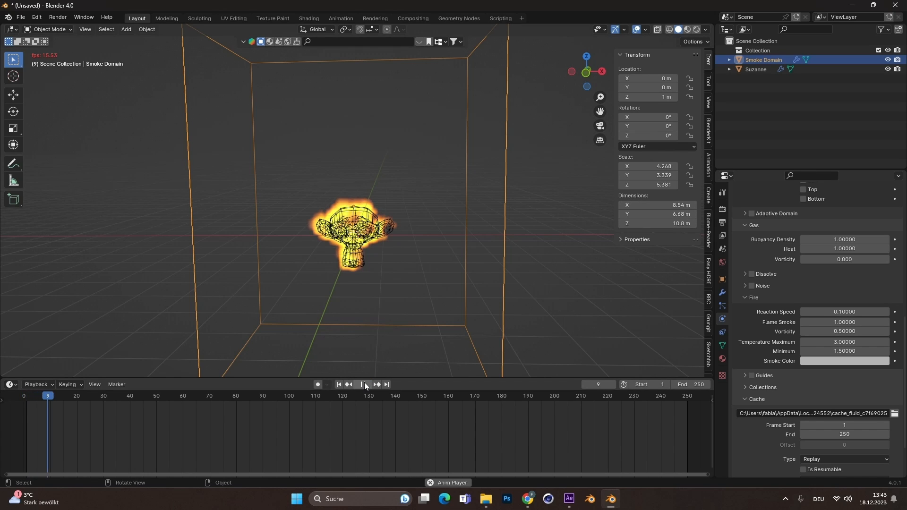
click(377, 384)
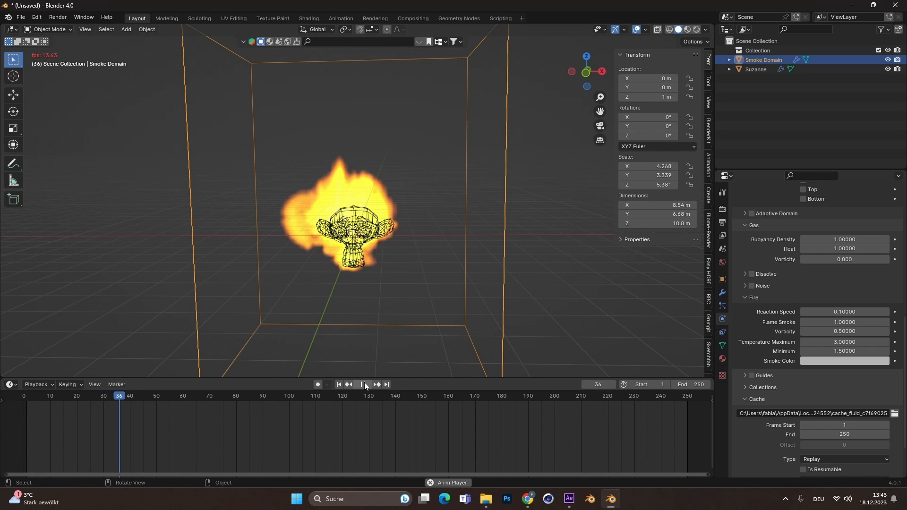
click(364, 384)
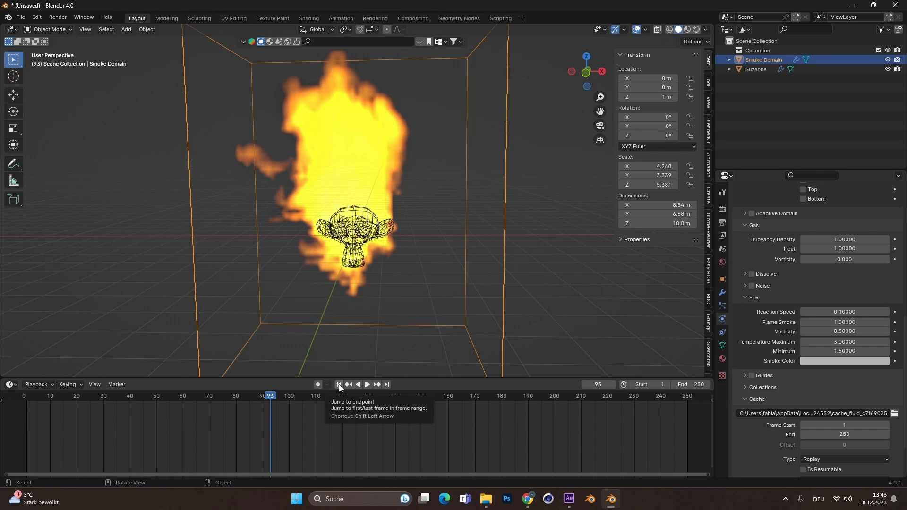
click(339, 384)
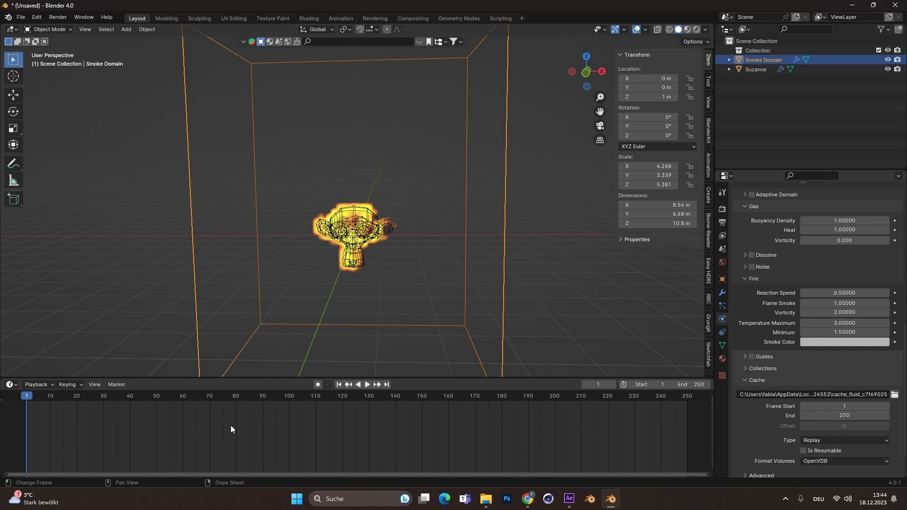
Step: Set Reaction Speed 0.5 and Vorticity 0.3, preview the flames and rewind
click(366, 385)
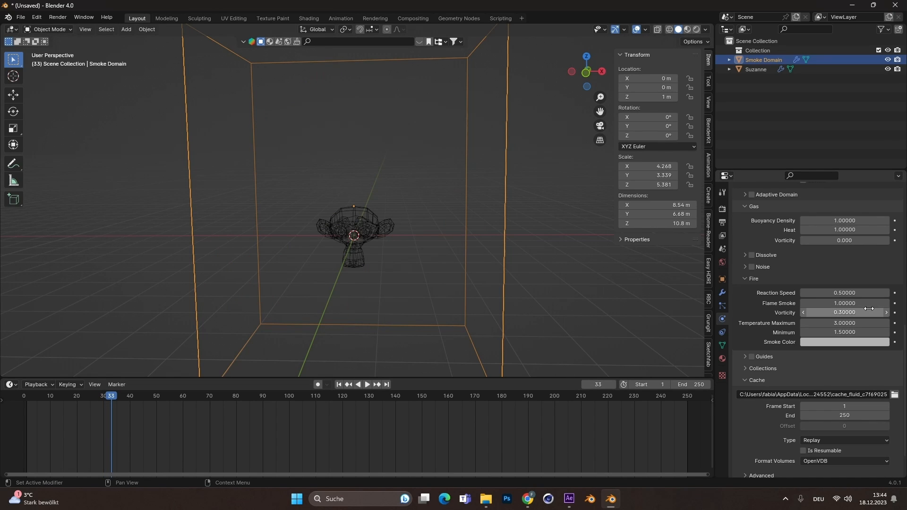
click(357, 385)
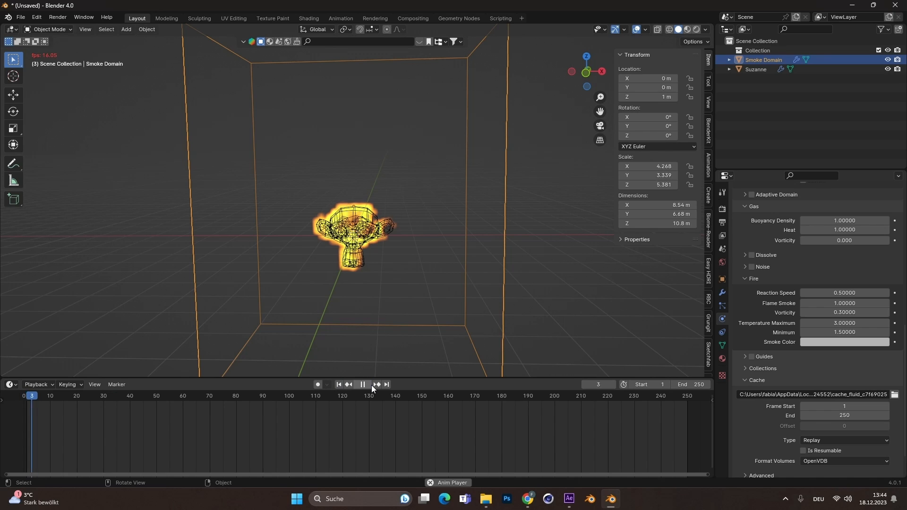
click(361, 385)
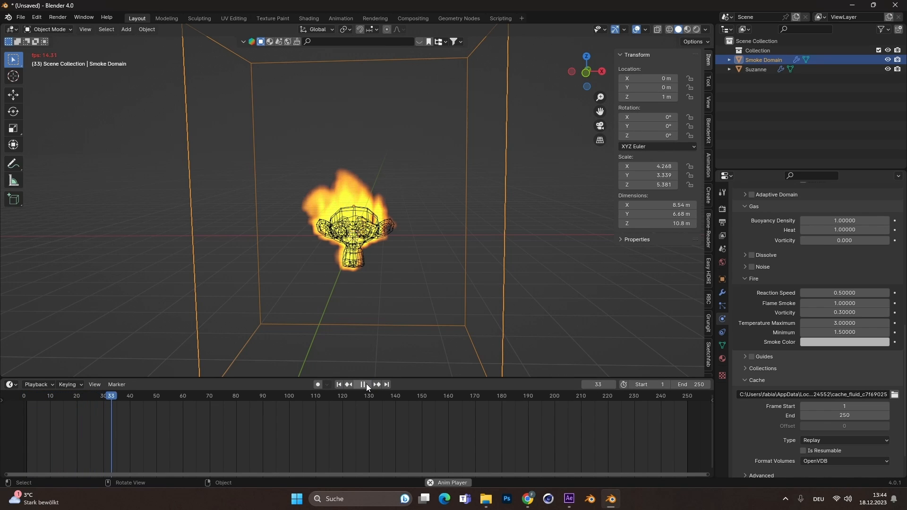
click(361, 384)
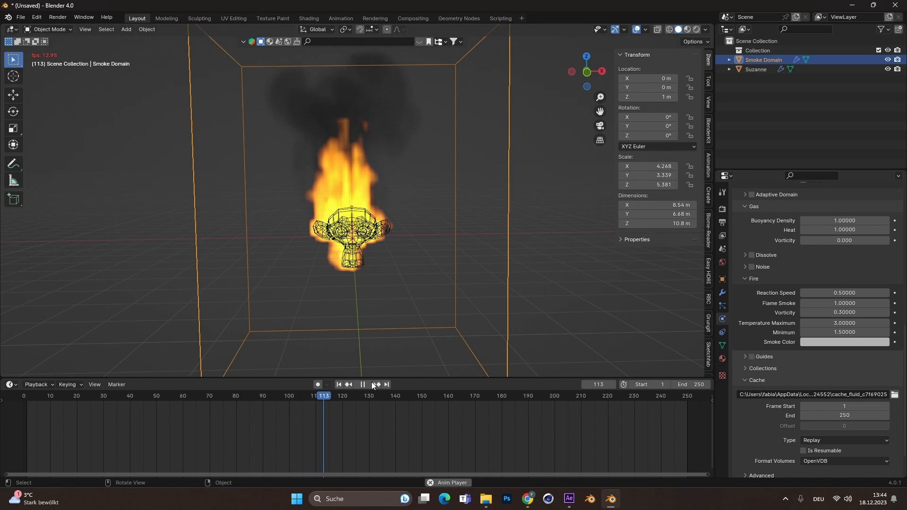
click(338, 384)
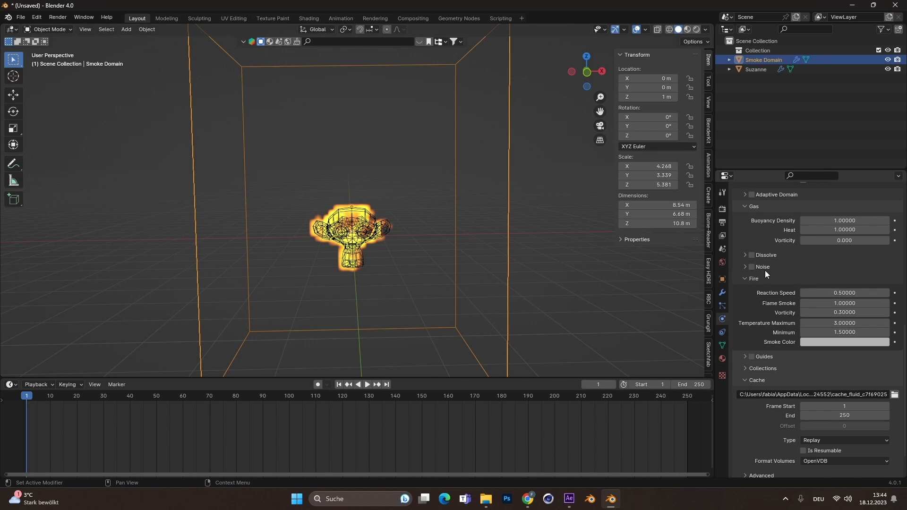
mouse_move(843, 332)
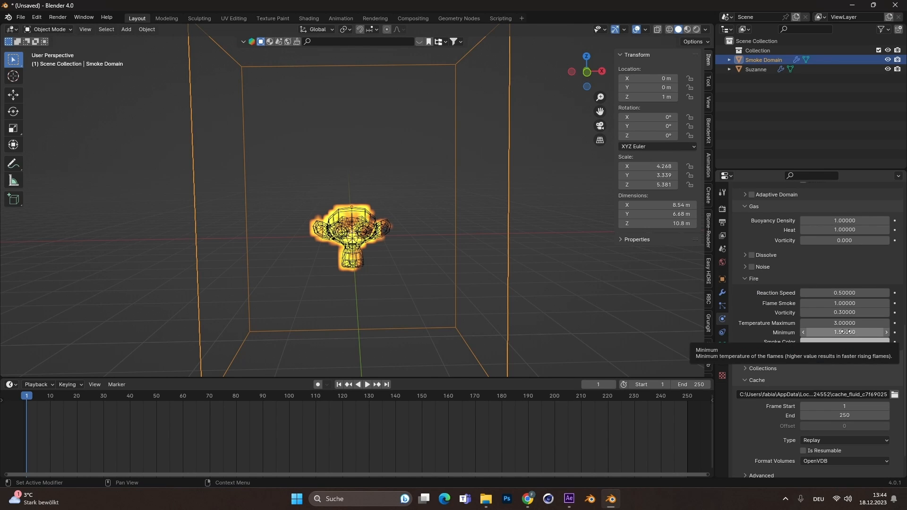
mouse_move(770, 285)
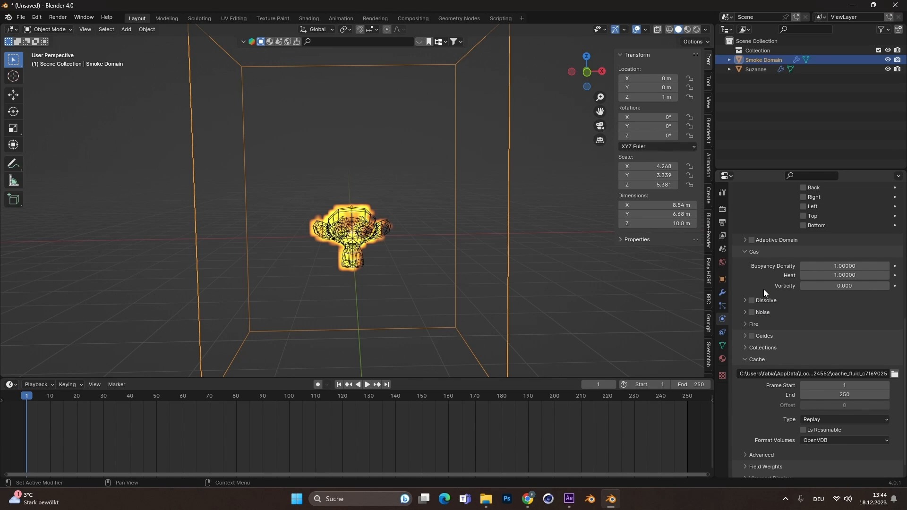
Step: Set the domain cache End to frame 120 and cache Type to All
scroll(up, 3)
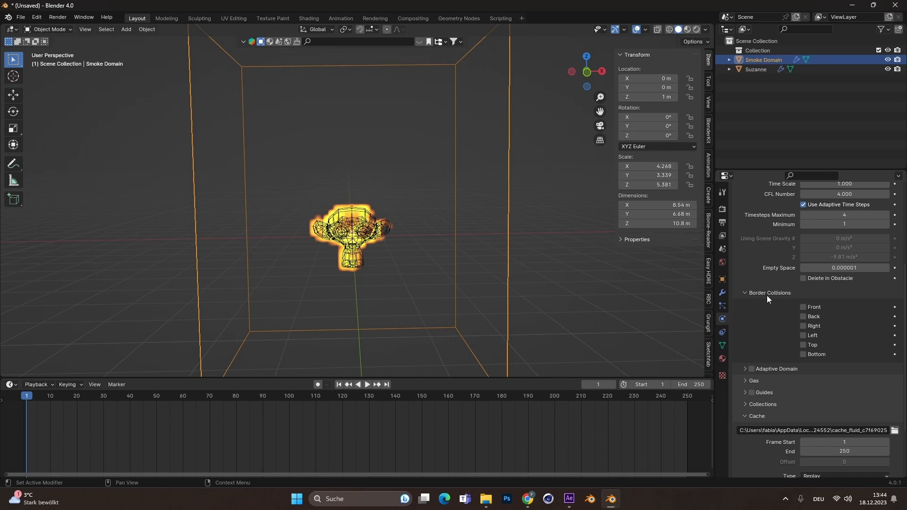
scroll(down, 3)
text(12)
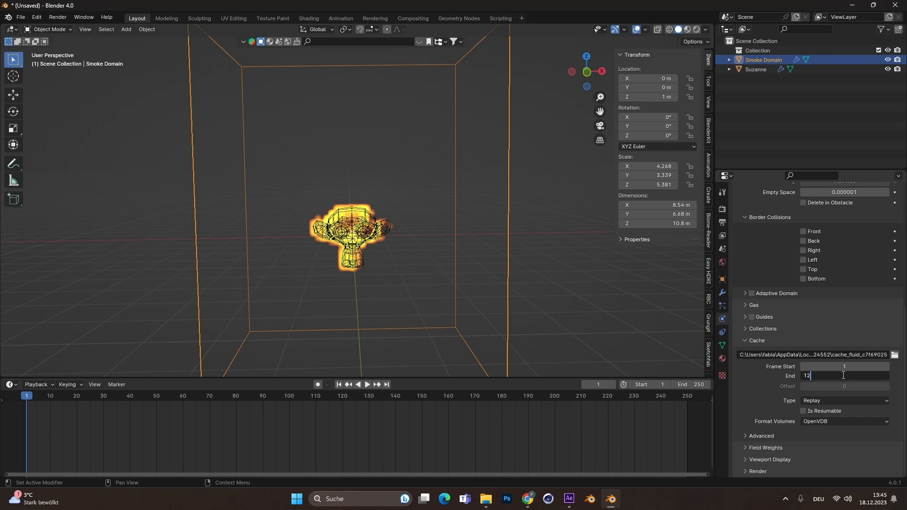
text(0)
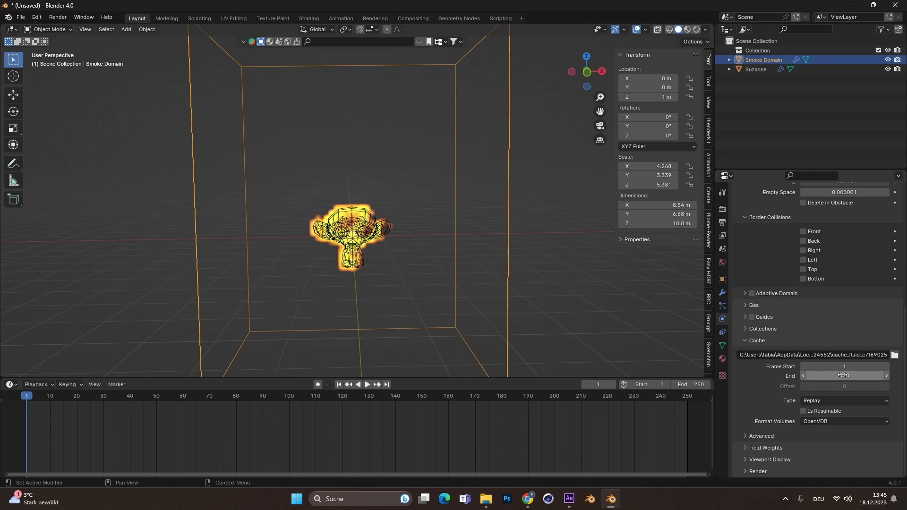
click(843, 401)
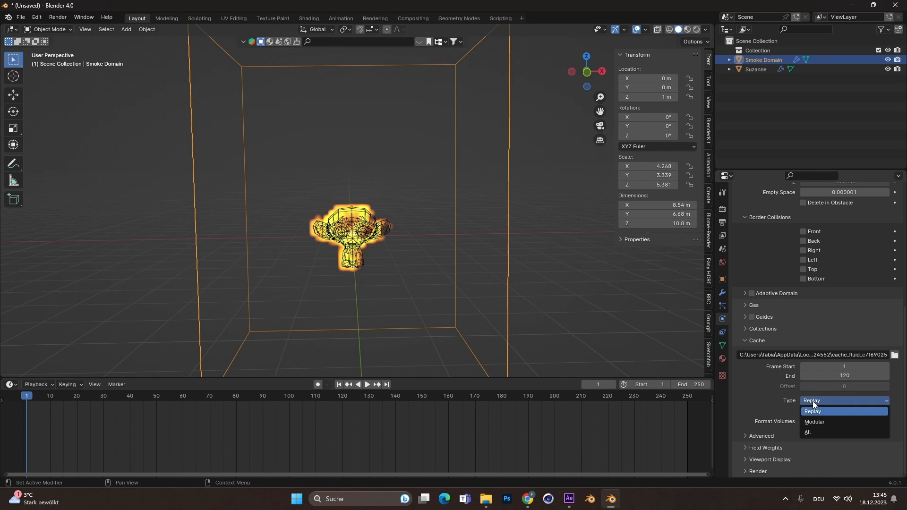
click(807, 434)
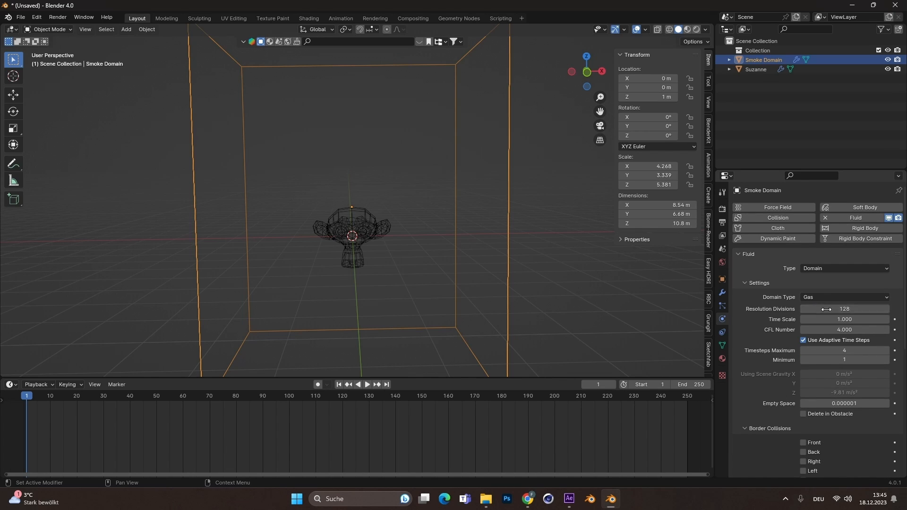
Step: Bake All on the Smoke Domain cache, return to frame 1 and play the burning monkey
scroll(down, 3)
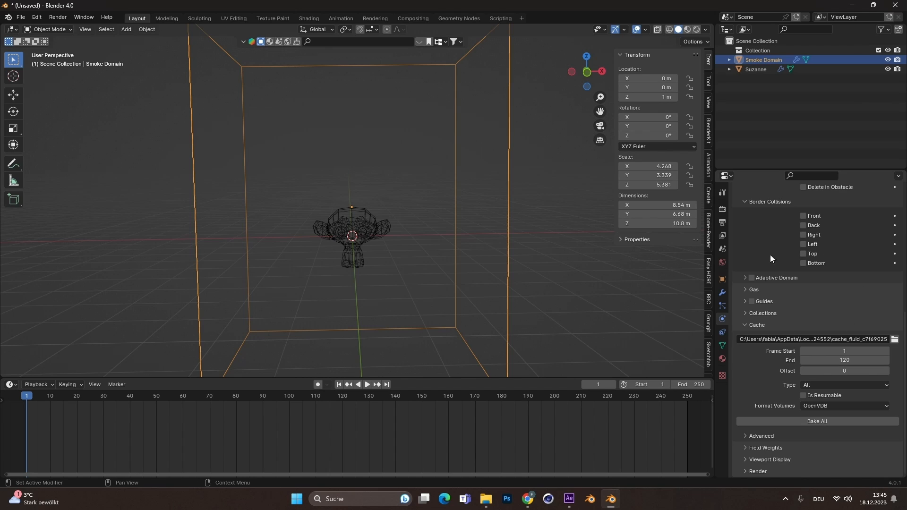
mouse_move(747, 399)
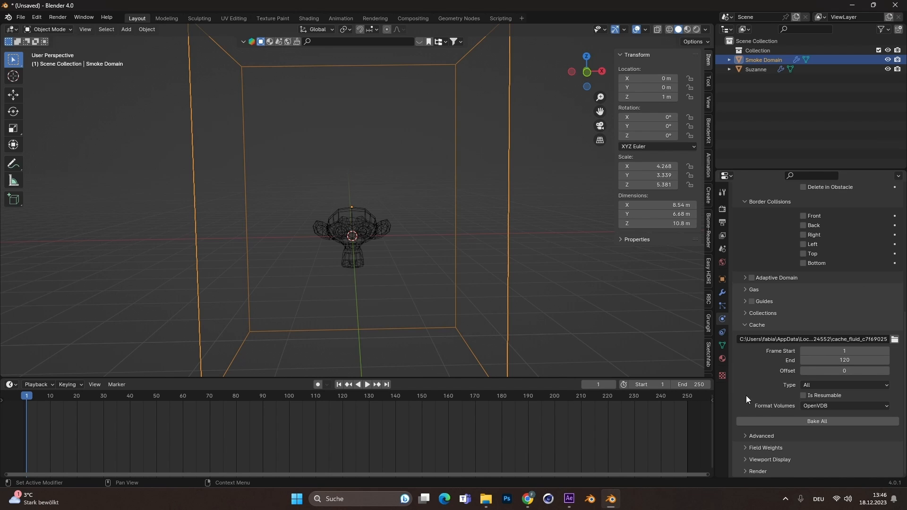
click(816, 421)
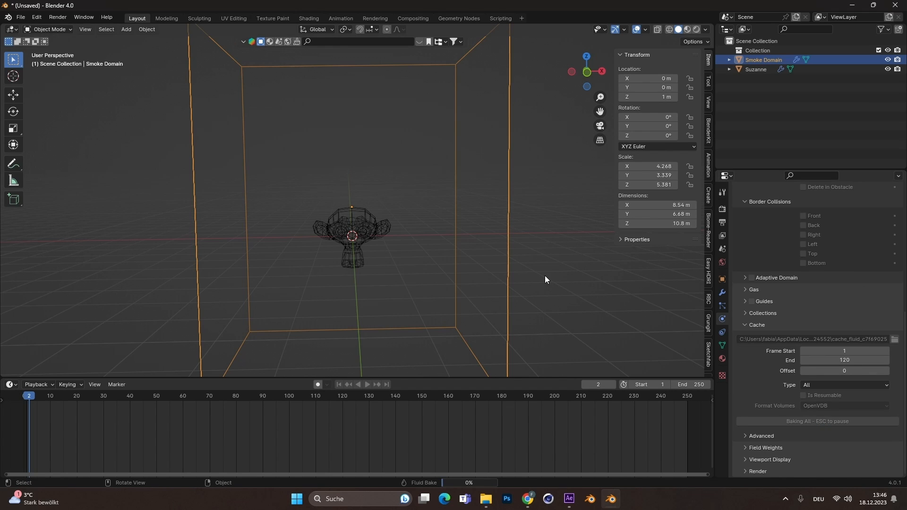
click(26, 396)
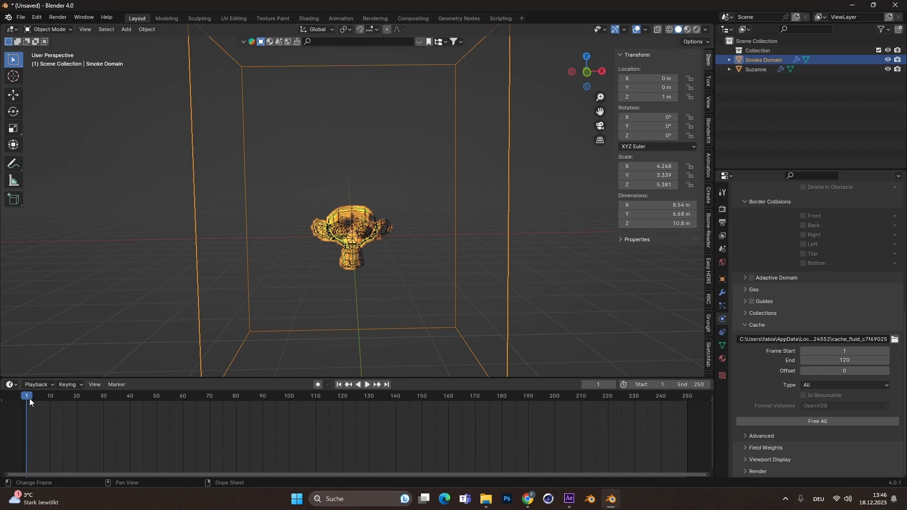
click(367, 385)
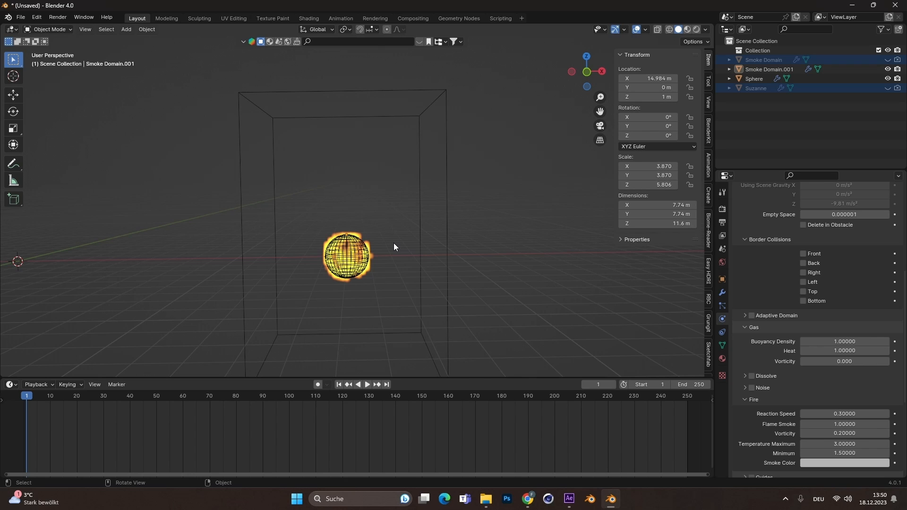
Step: Add a cube mesh and stretch it into a thin slab above the burning sphere
click(125, 29)
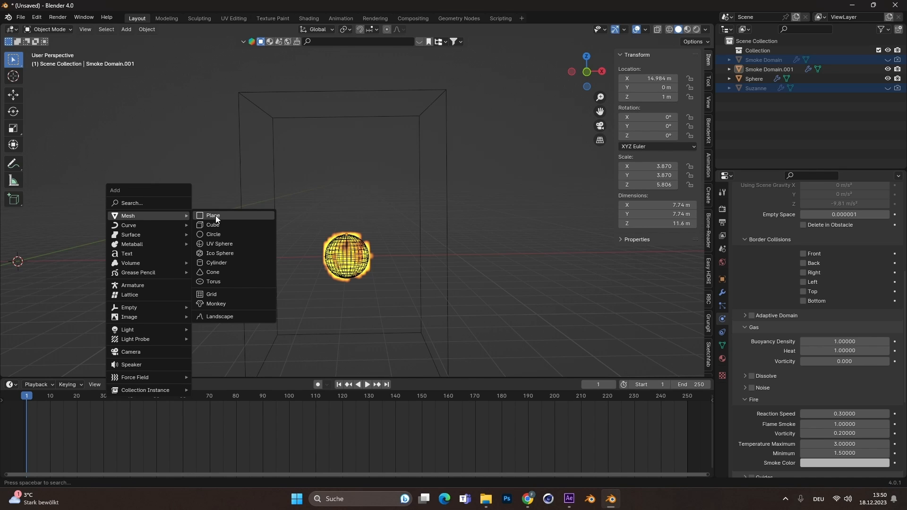
click(212, 225)
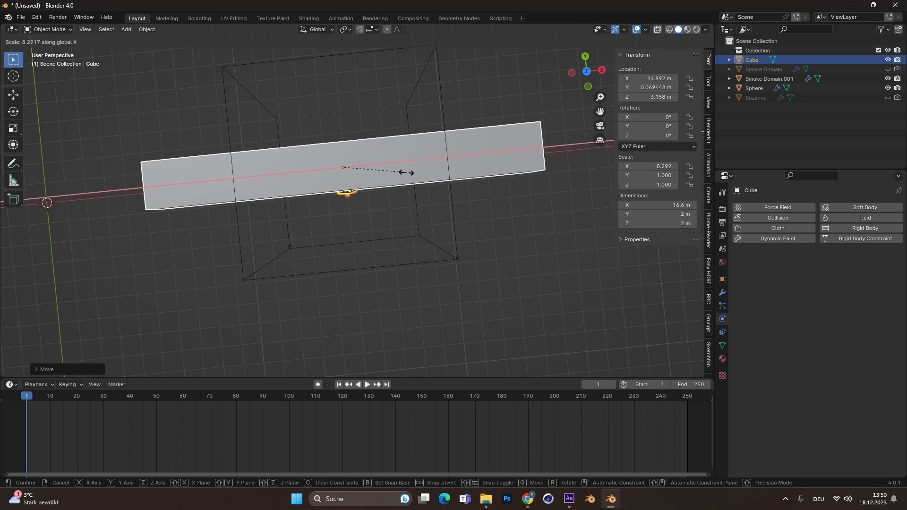
click(365, 178)
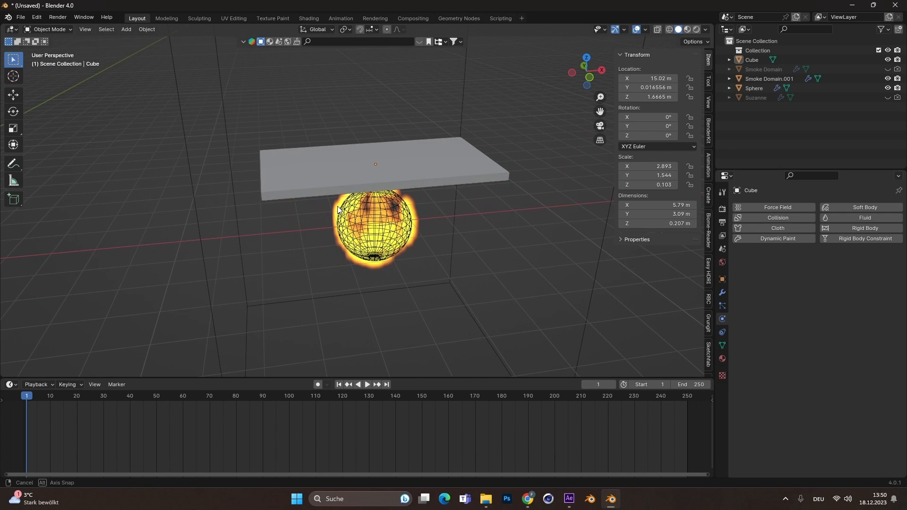
Step: Give the slab Fluid physics as a Collision Effector and replay the fire around it
click(406, 164)
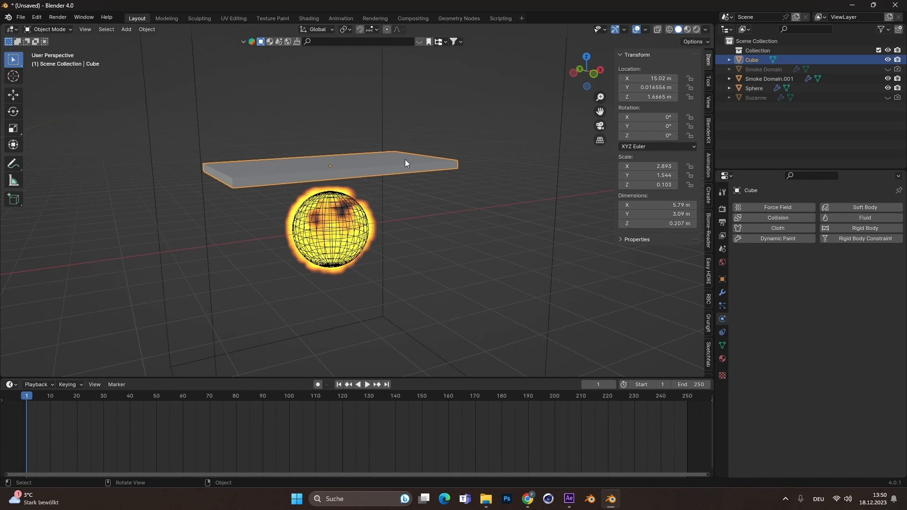
mouse_move(864, 218)
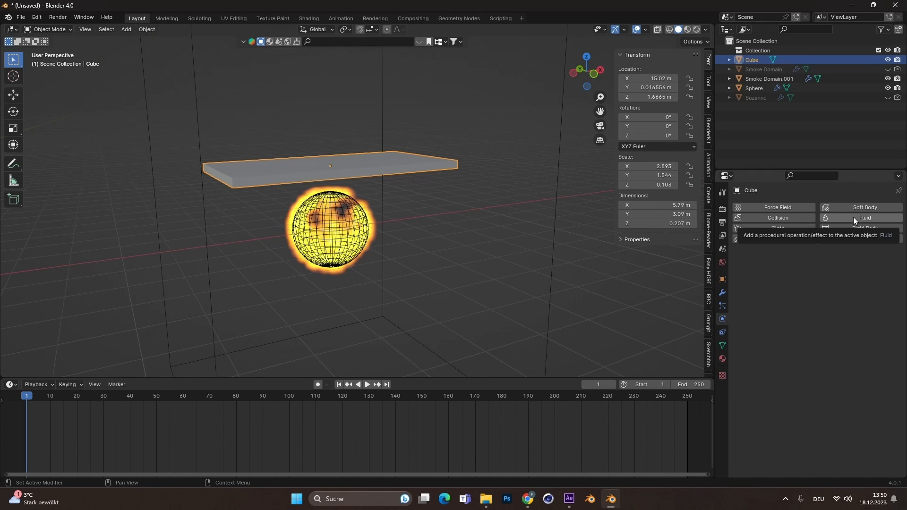
click(861, 217)
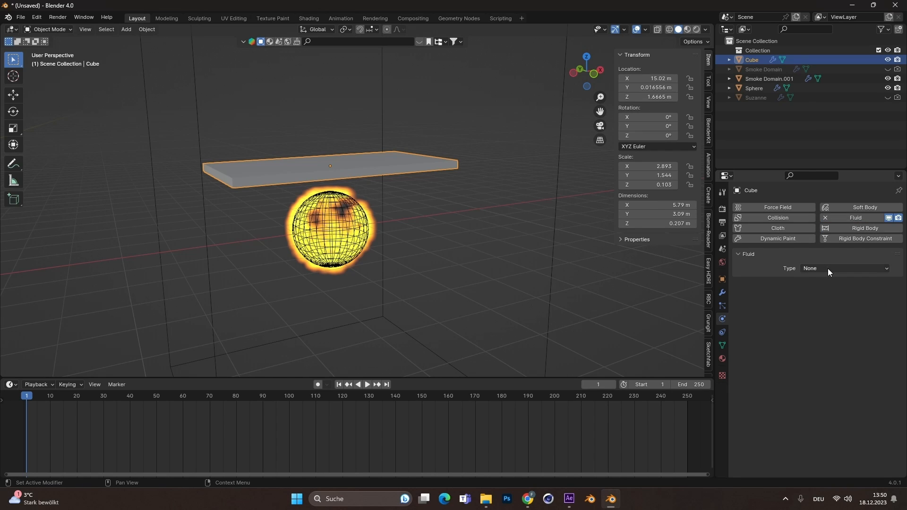
click(843, 268)
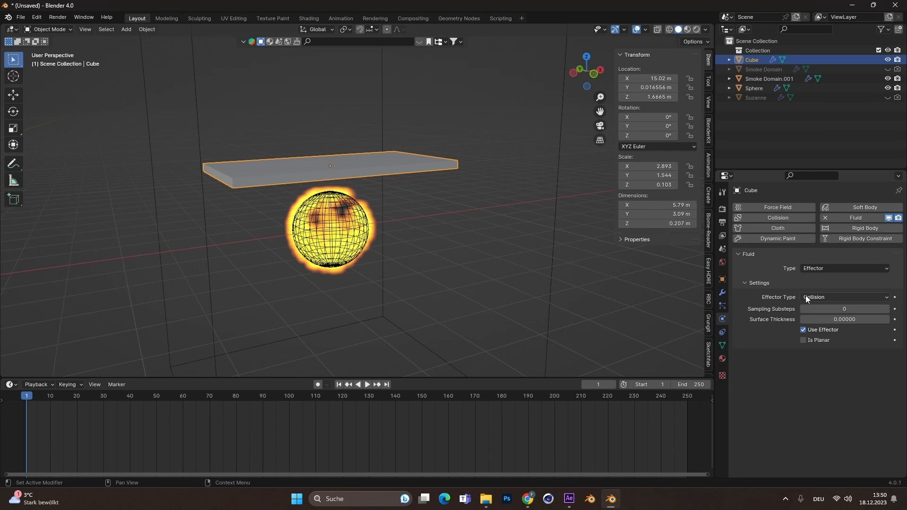
mouse_move(818, 305)
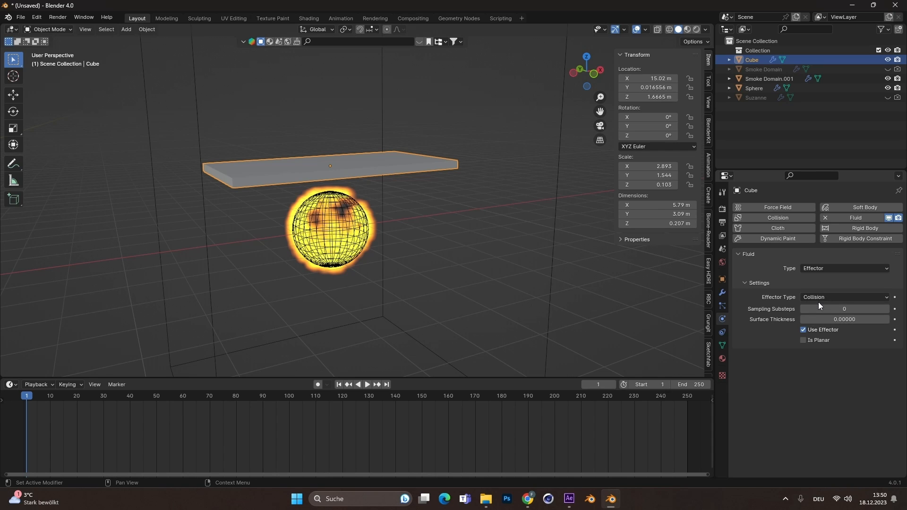
click(367, 387)
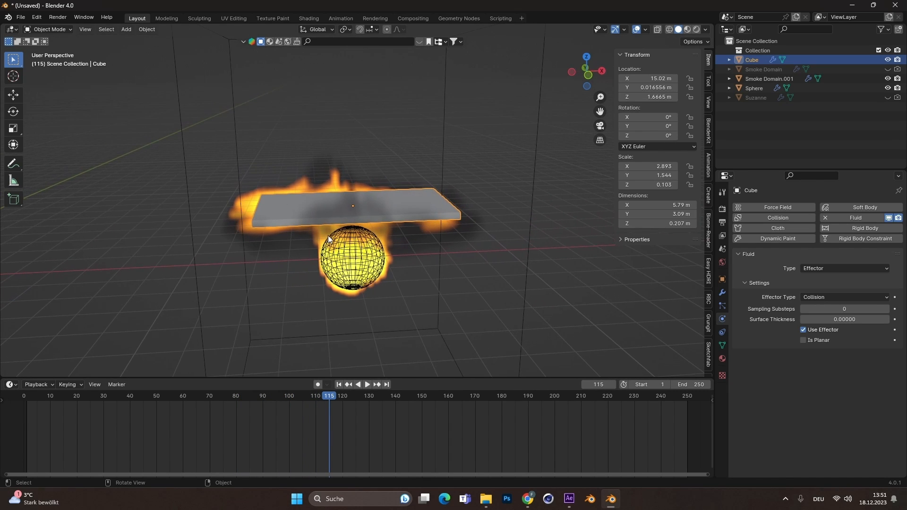
mouse_move(340, 213)
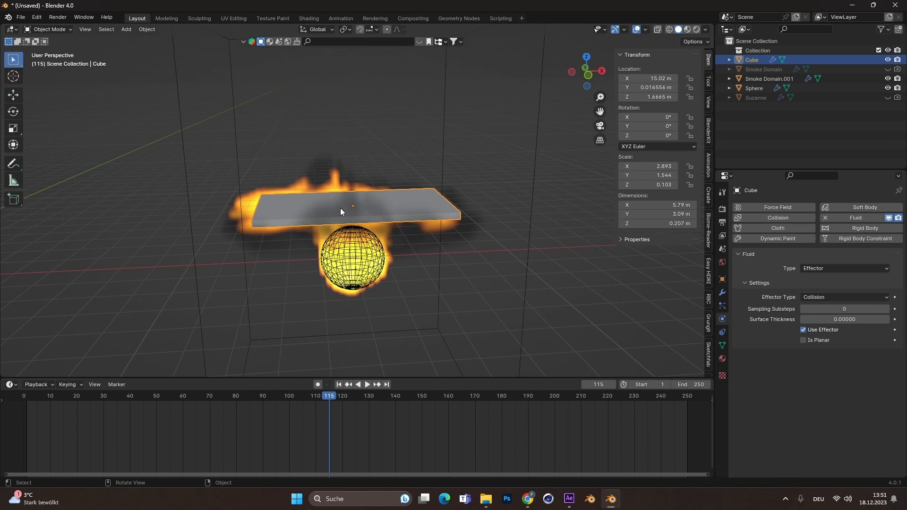
Step: Subdivide the slab's mesh in Edit Mode so flames spread sideways beneath it
key(Tab)
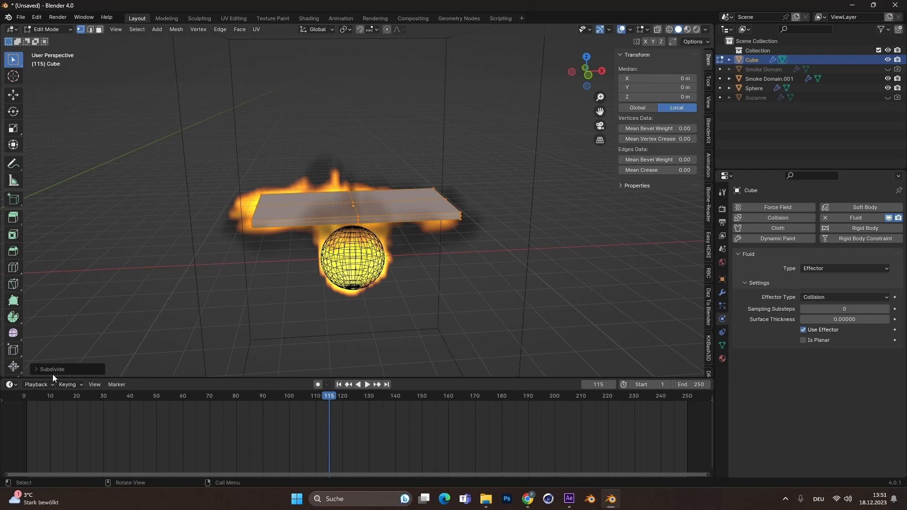
click(51, 369)
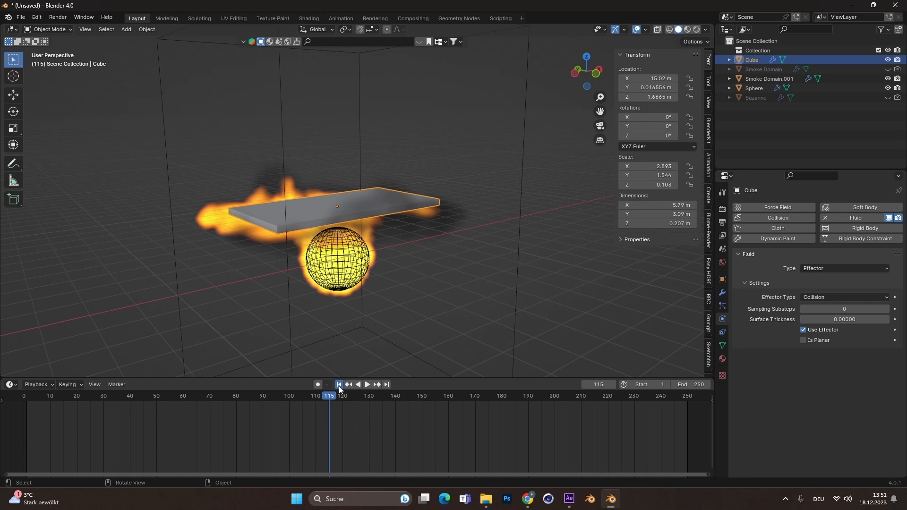
Step: Replay from frame 1, then rebake the monkey's Smoke Domain against the collision slab
click(339, 387)
text(2)
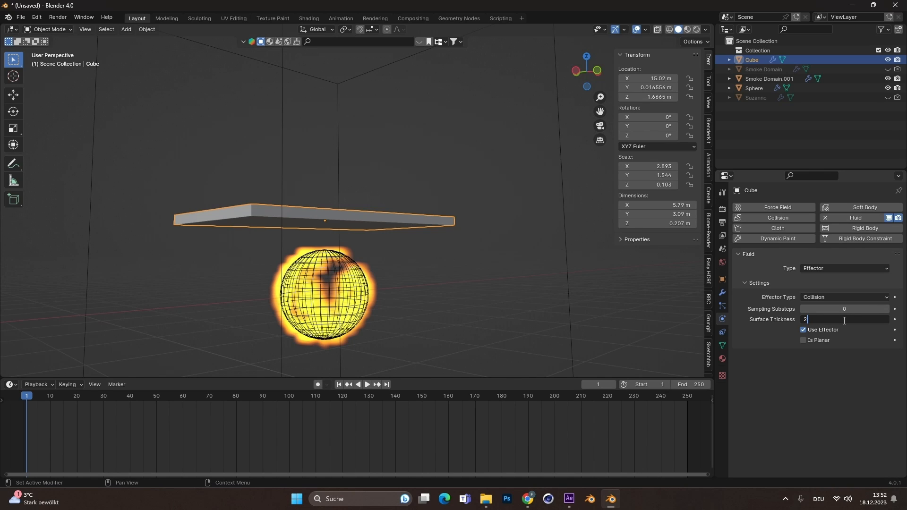
click(367, 384)
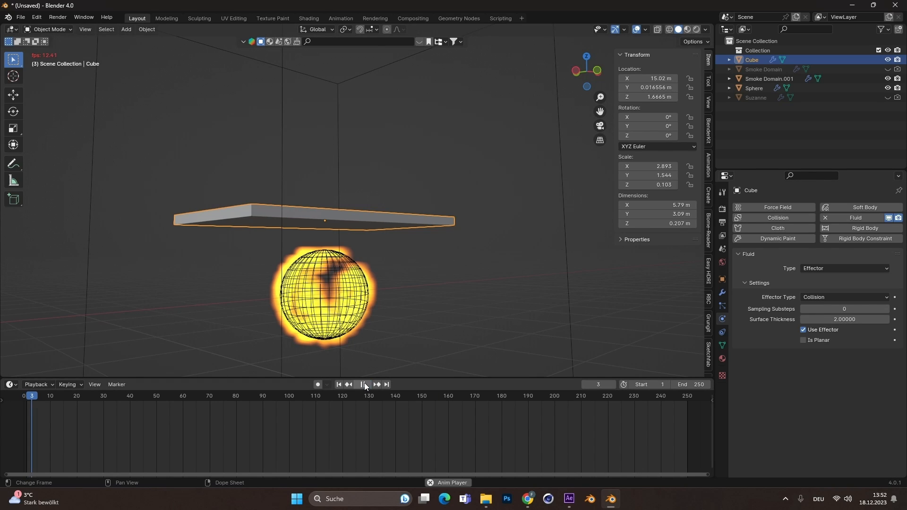
click(375, 387)
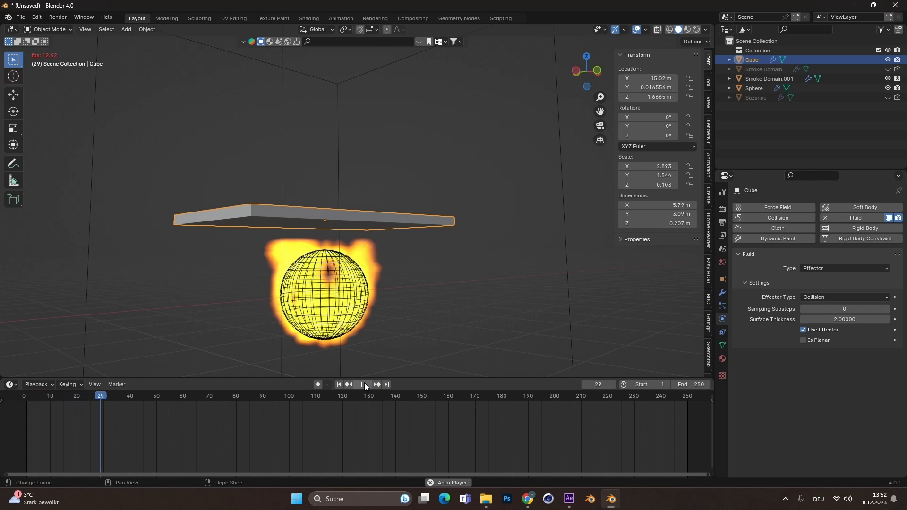
click(363, 384)
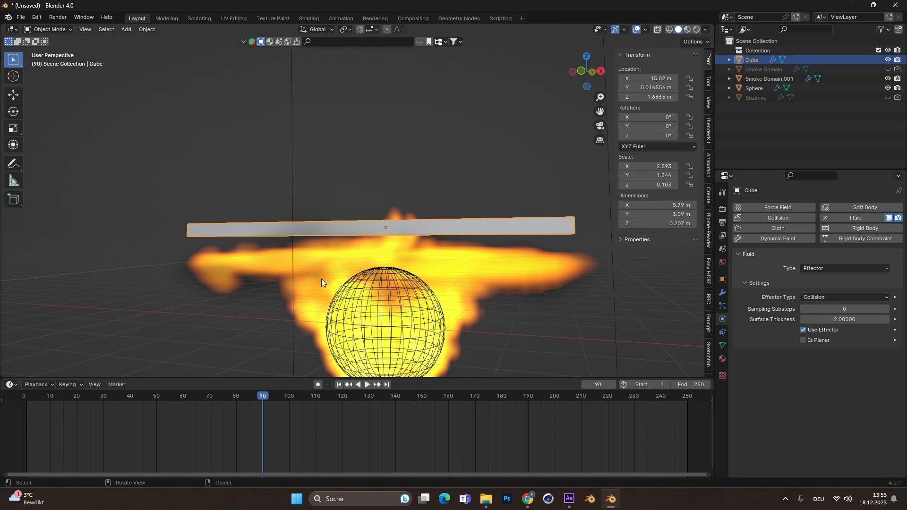
mouse_move(459, 302)
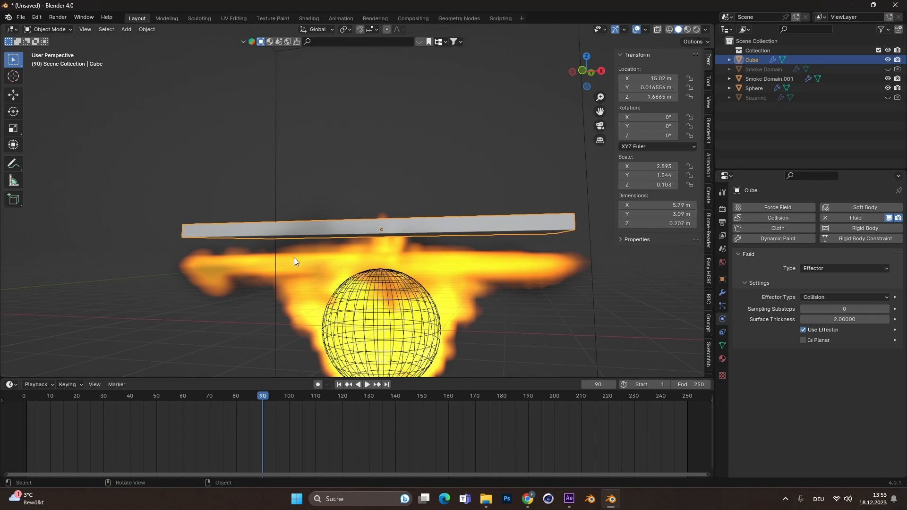
mouse_move(369, 275)
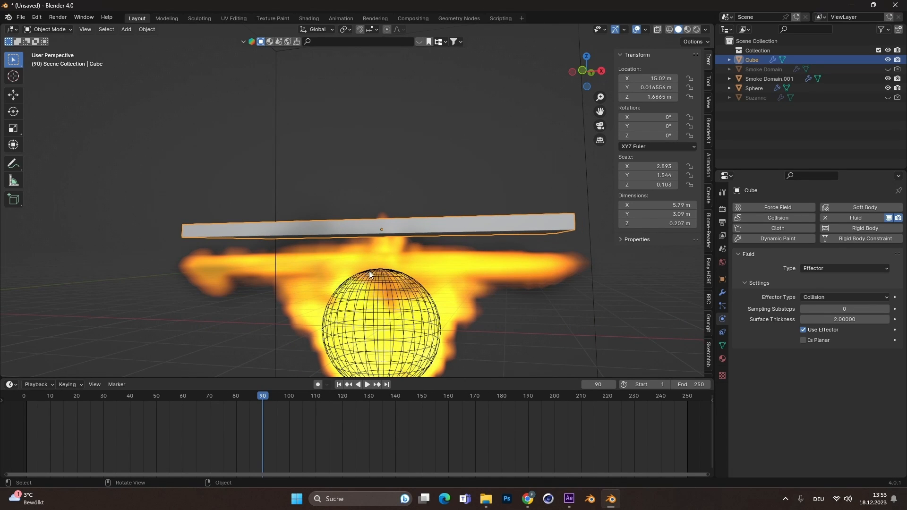
mouse_move(523, 221)
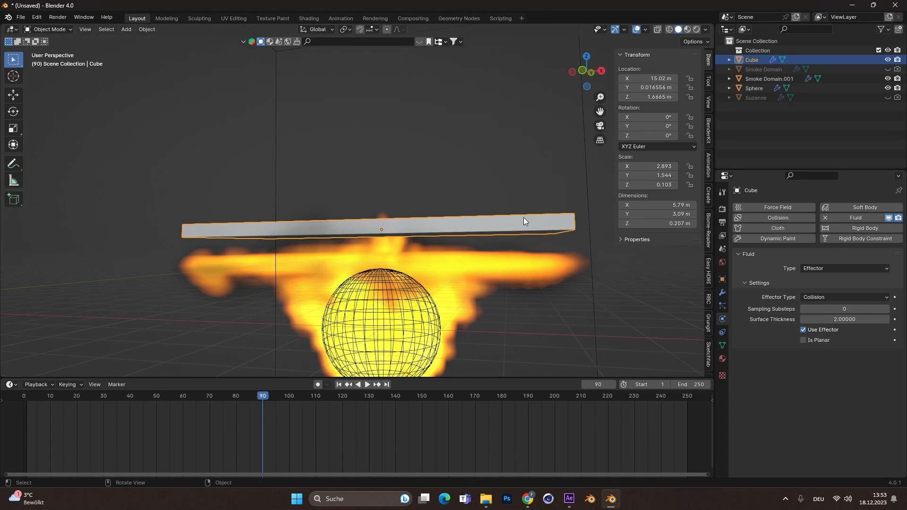
mouse_move(562, 258)
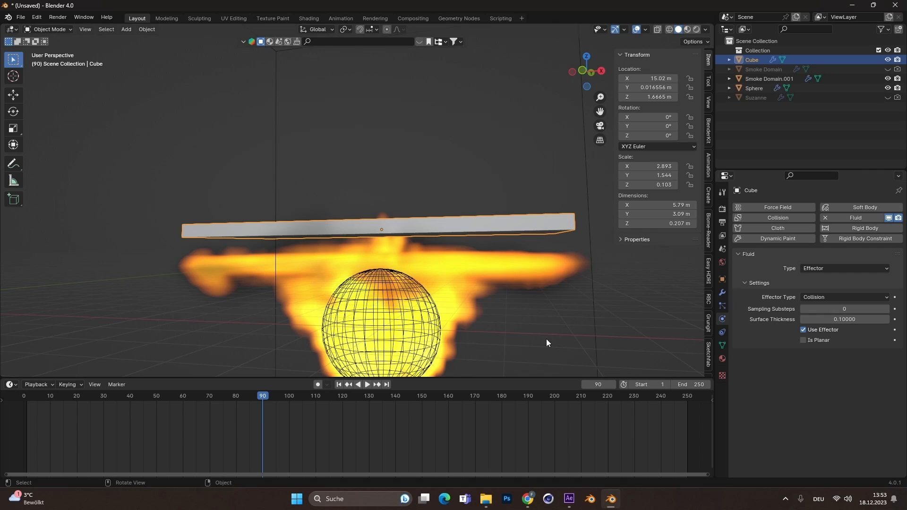
click(367, 384)
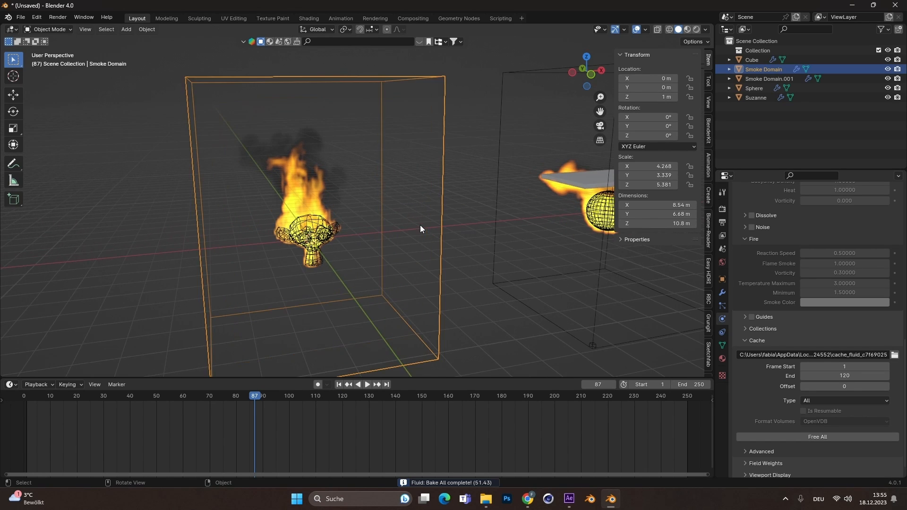
Step: Preview the baked smoke as a Cycles render in the Shading workspace with the domain selected
click(308, 18)
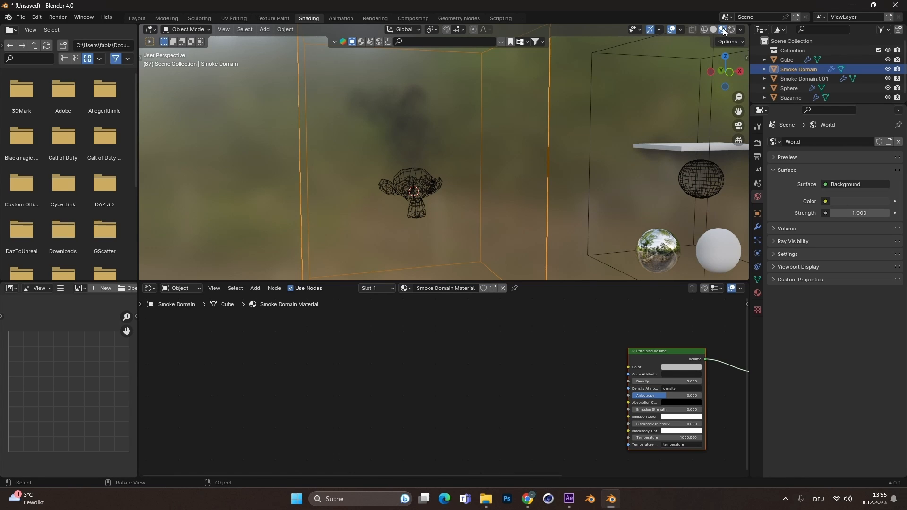
mouse_move(721, 29)
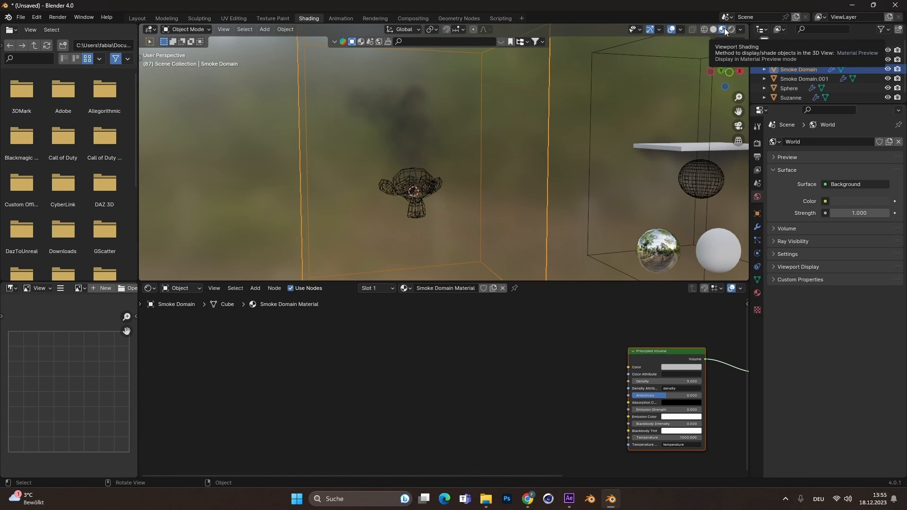
mouse_move(731, 29)
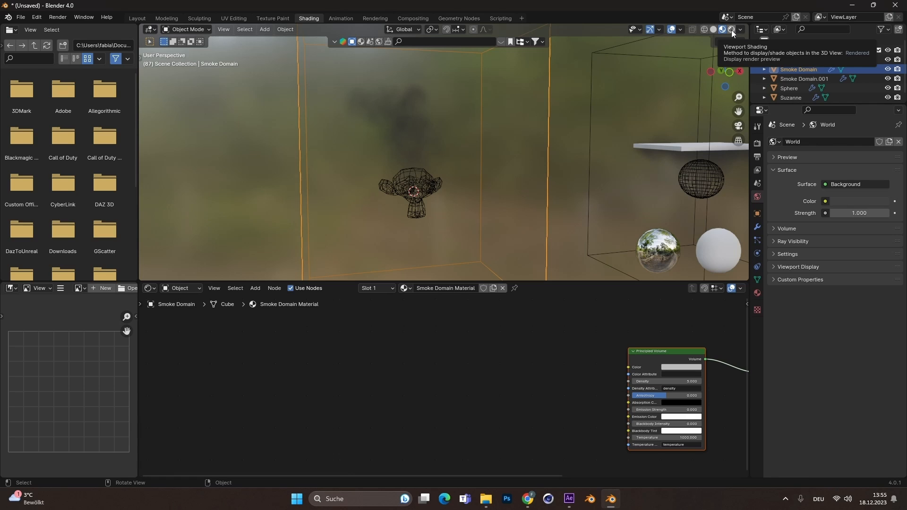
click(721, 30)
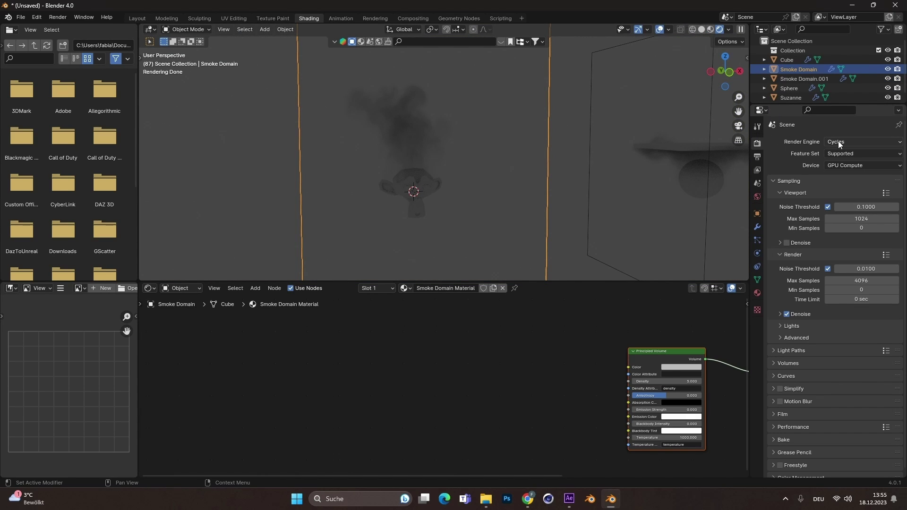
mouse_move(720, 29)
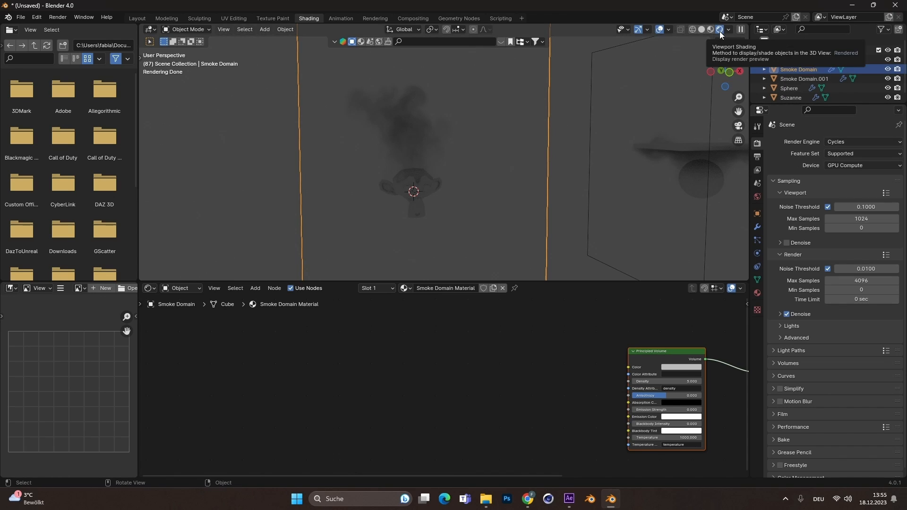
click(790, 97)
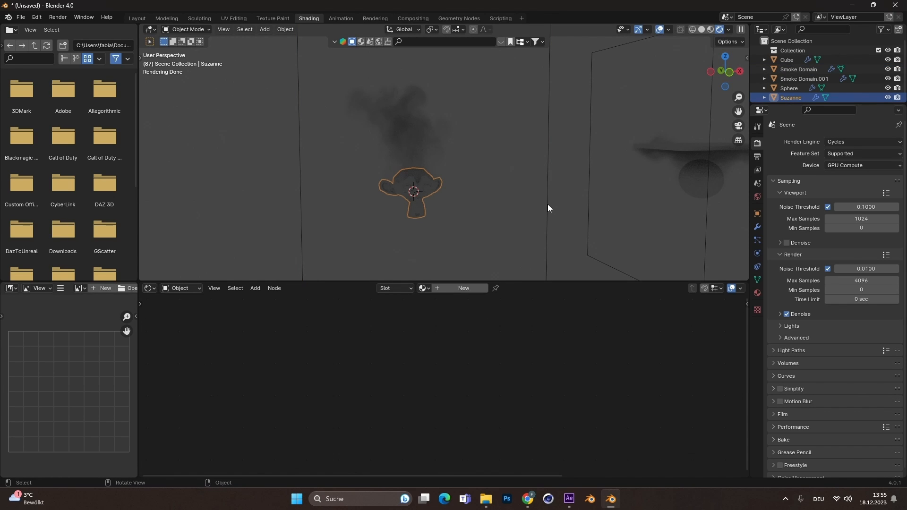
click(799, 69)
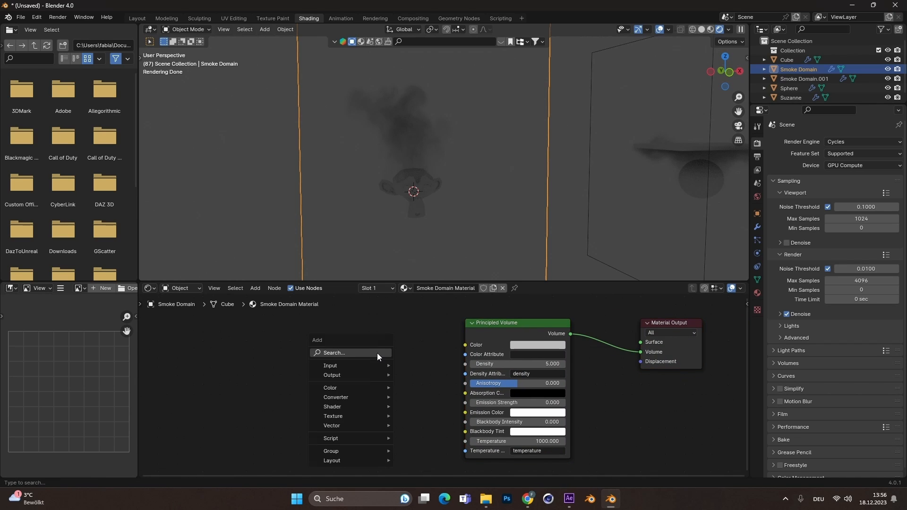
Step: Add a 'heat' Attribute node feeding a Color Ramp in the domain's volume material
click(329, 365)
text(heat)
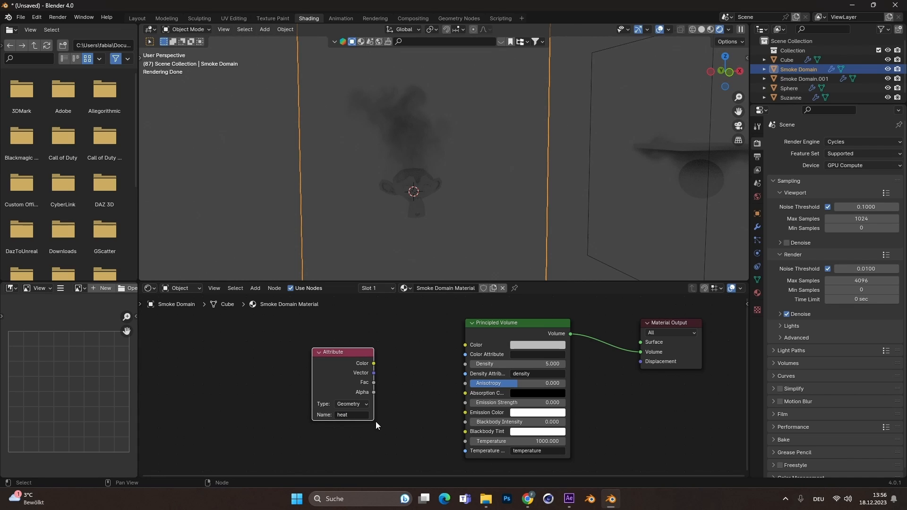
mouse_move(370, 356)
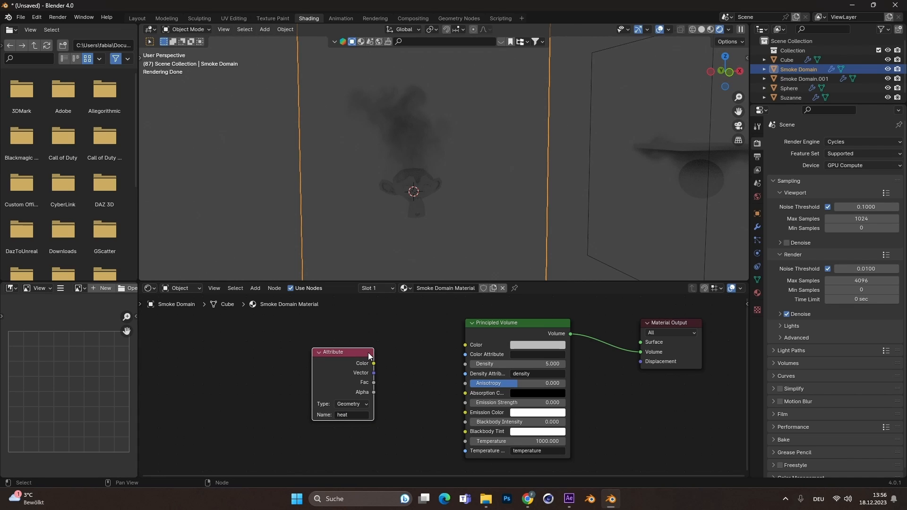
mouse_move(366, 355)
text(color)
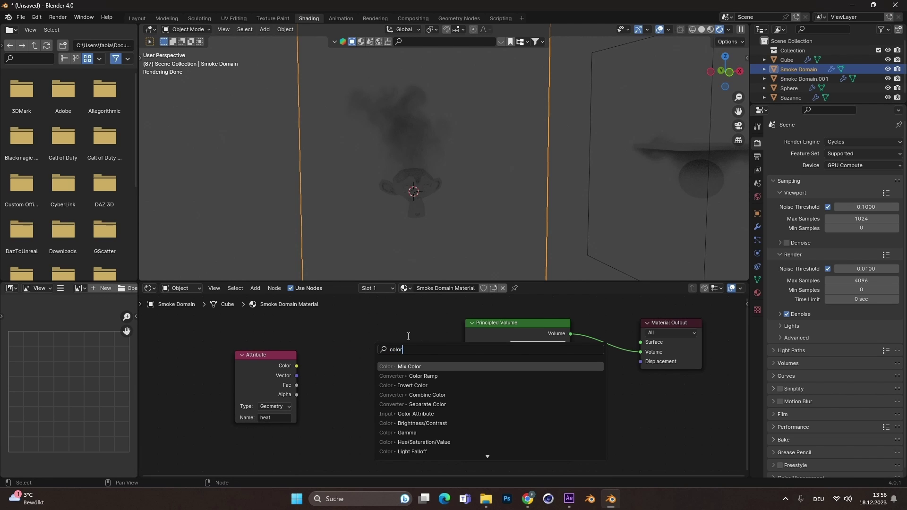
click(423, 376)
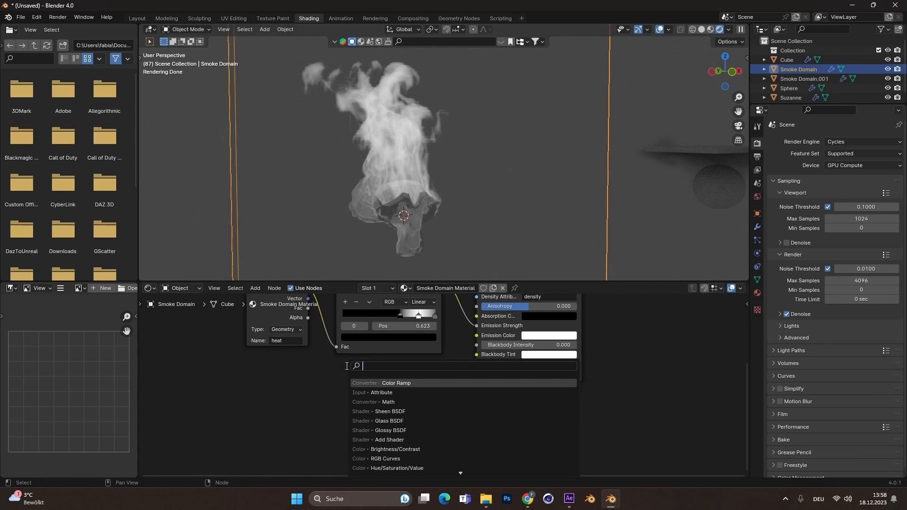
Step: Add a second heat-driven Color Ramp with bright orange stops into Emission Color
text(colo)
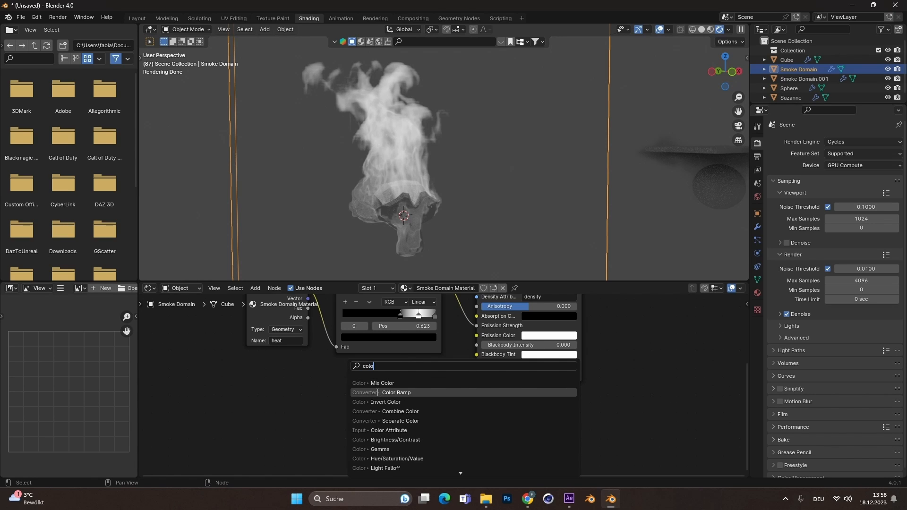
click(396, 392)
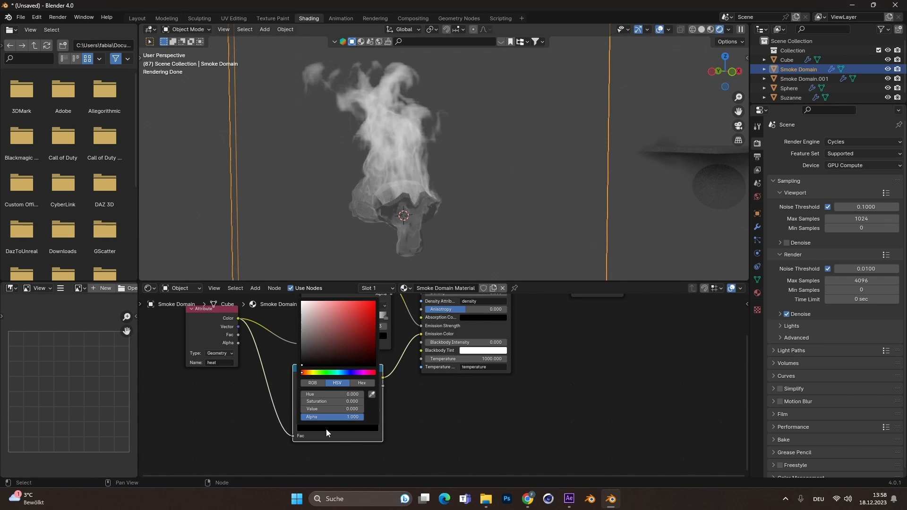
click(353, 318)
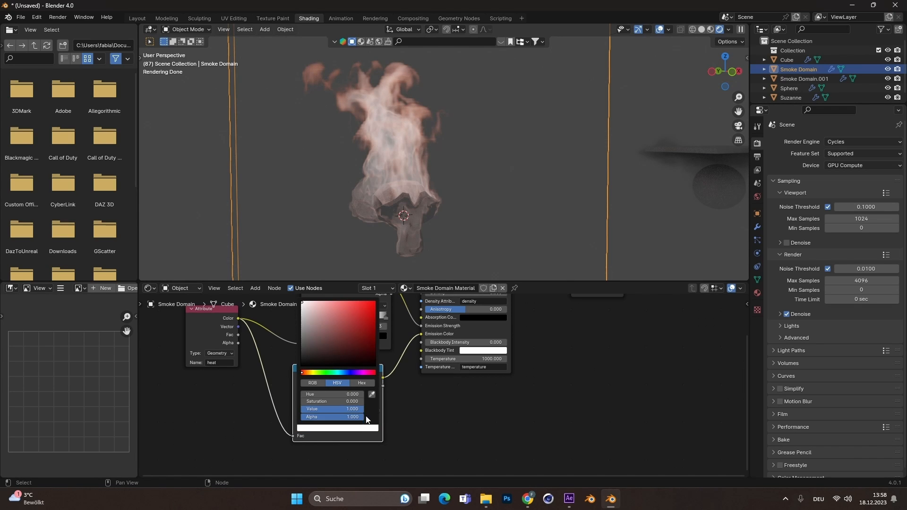
click(316, 372)
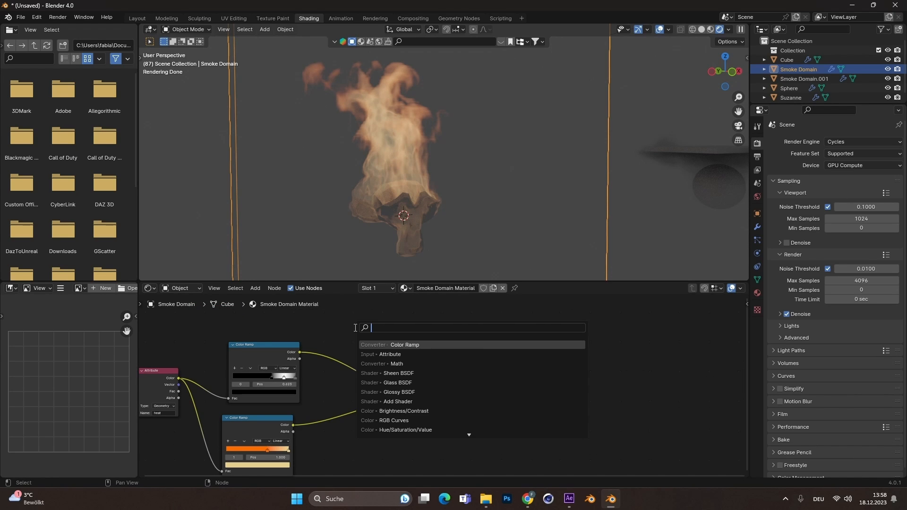
Step: Insert a Multiply Math node at 0.5 between the heat ramp and Emission Strength
text(math)
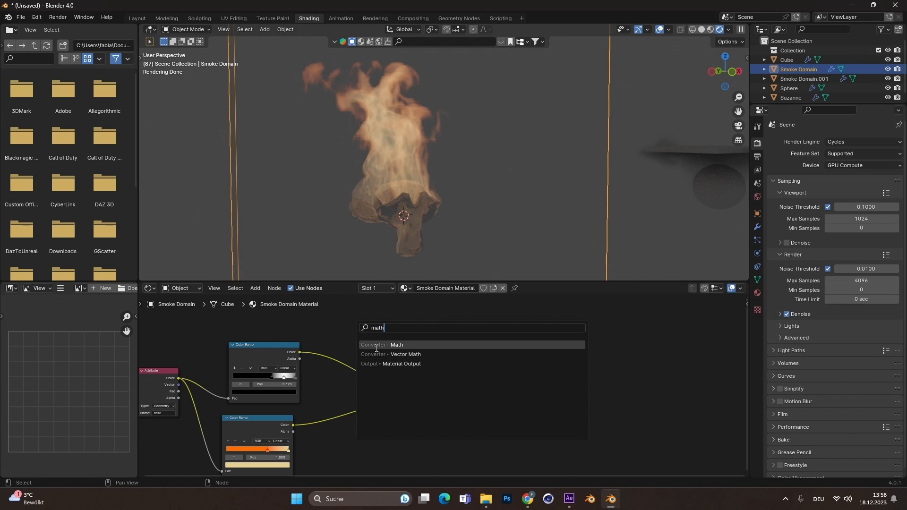
click(395, 345)
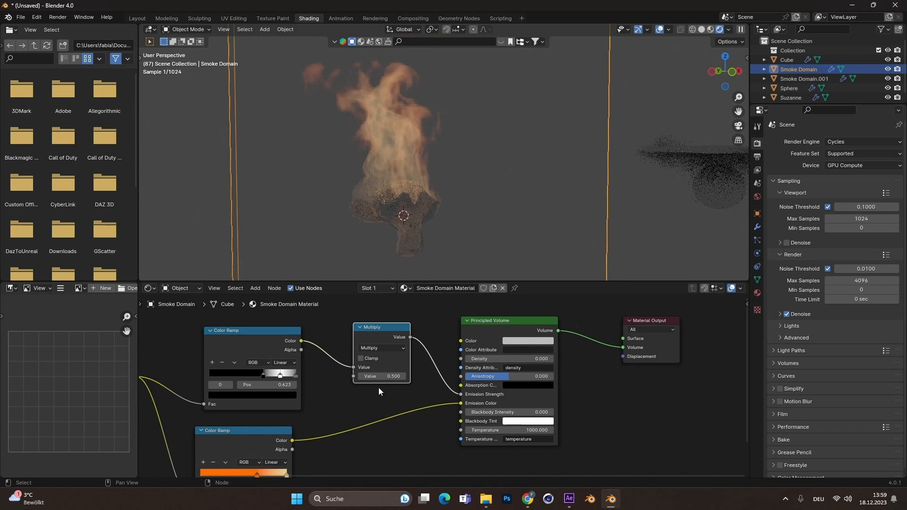
double_click(382, 376)
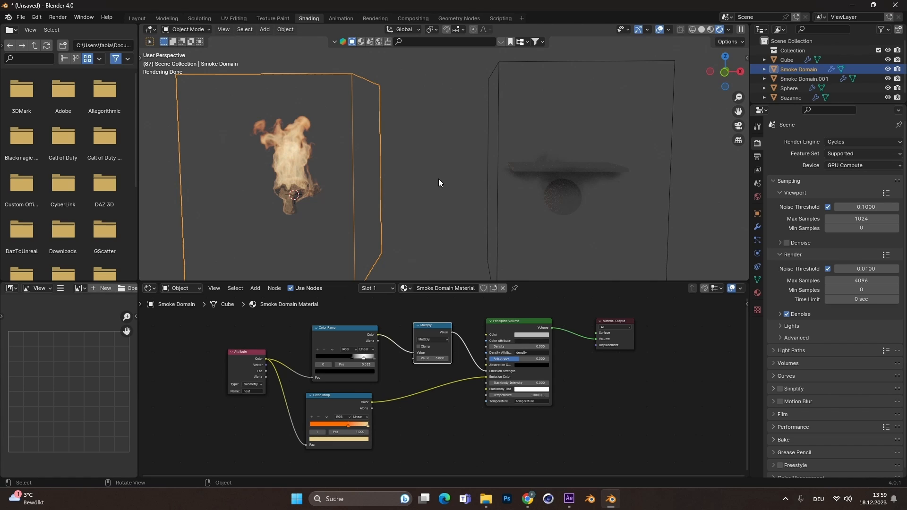
Step: Assign Smoke Domain Material to Smoke Domain.001 so both fires glow orange
click(803, 78)
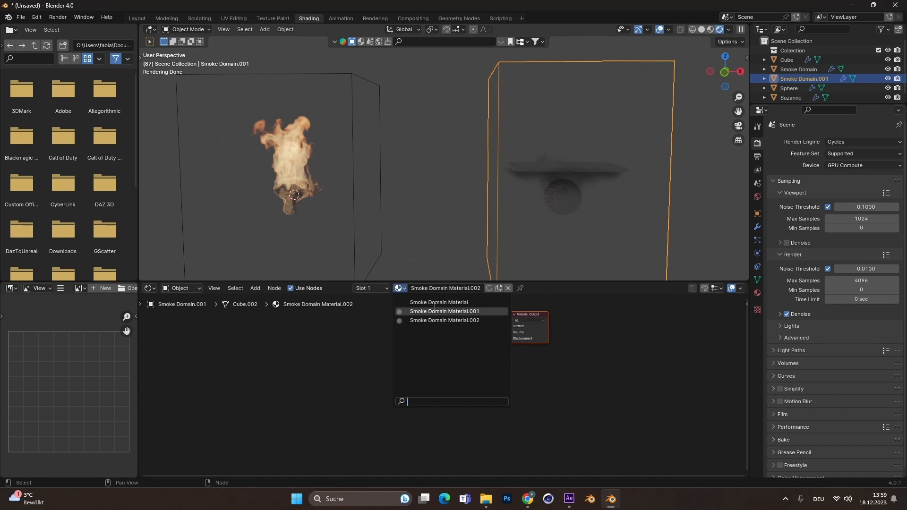
click(437, 302)
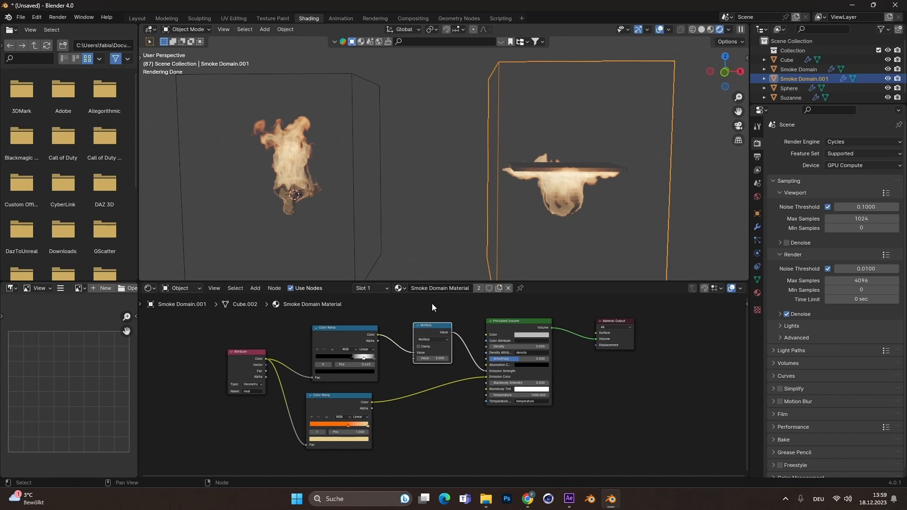
click(137, 18)
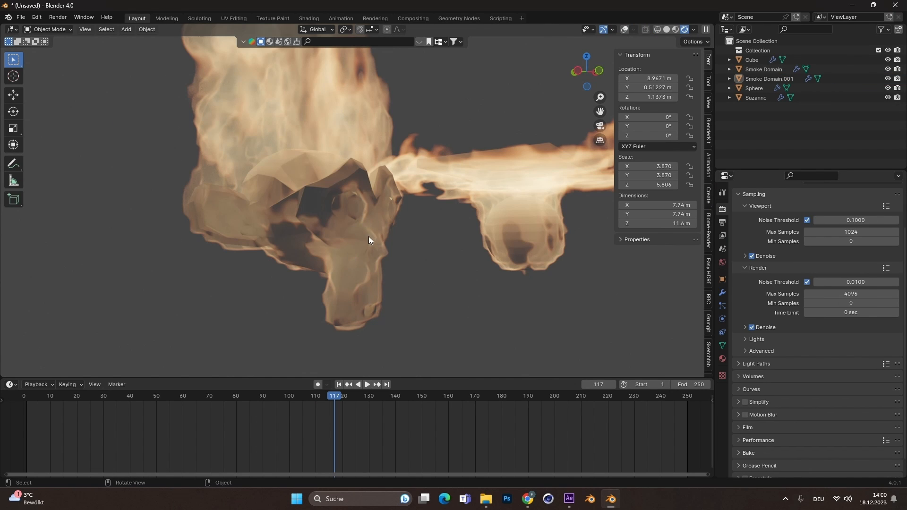
mouse_move(315, 182)
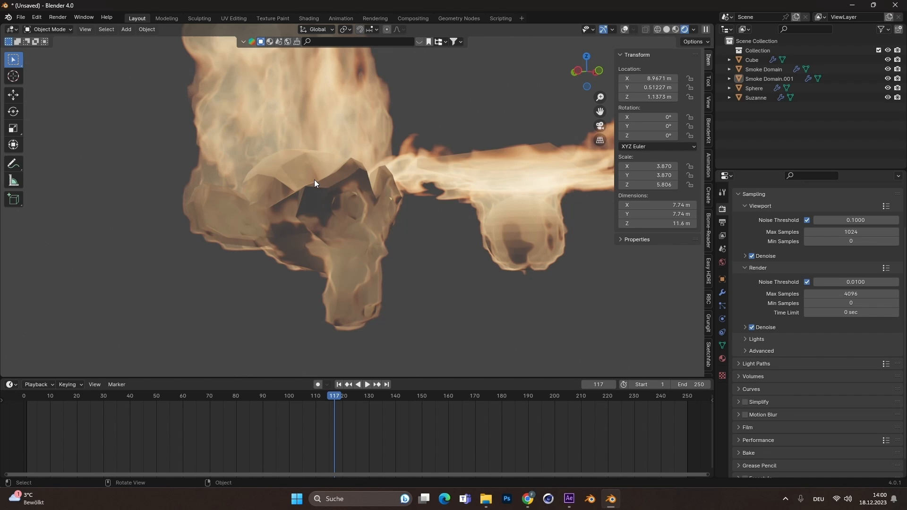
mouse_move(328, 204)
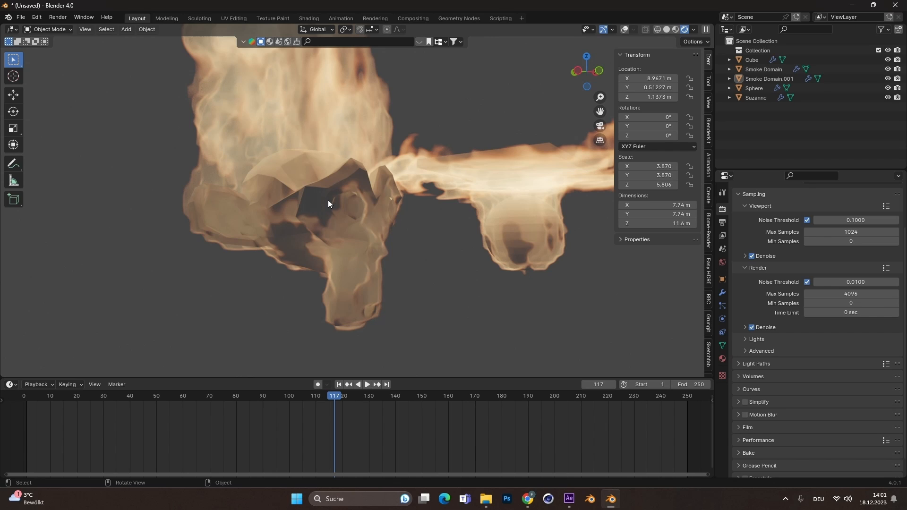
mouse_move(355, 181)
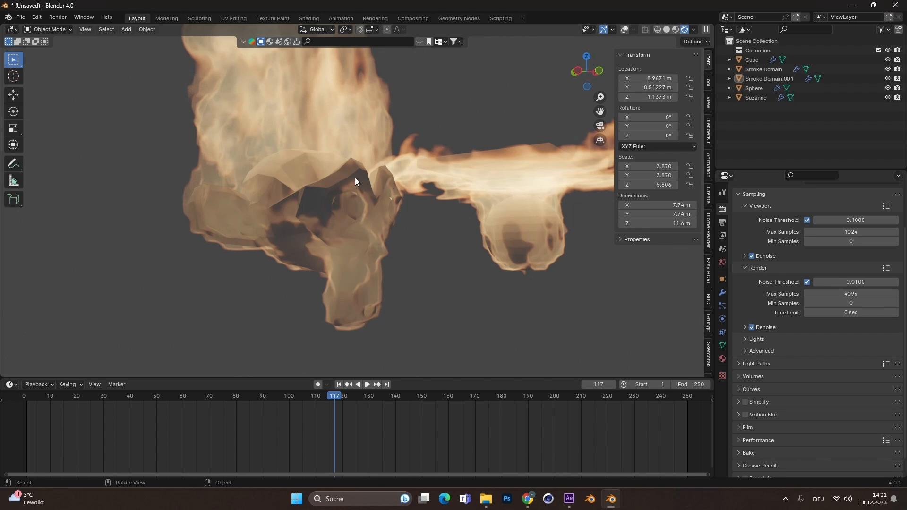
mouse_move(455, 277)
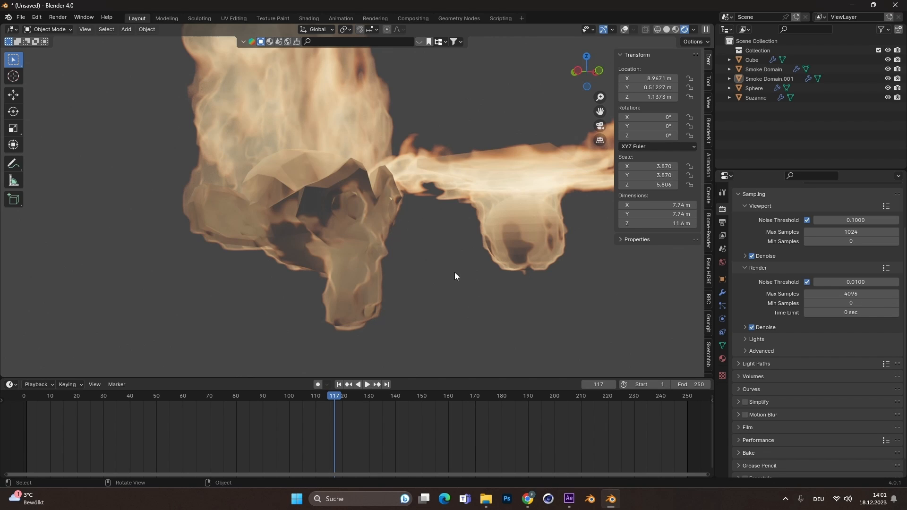